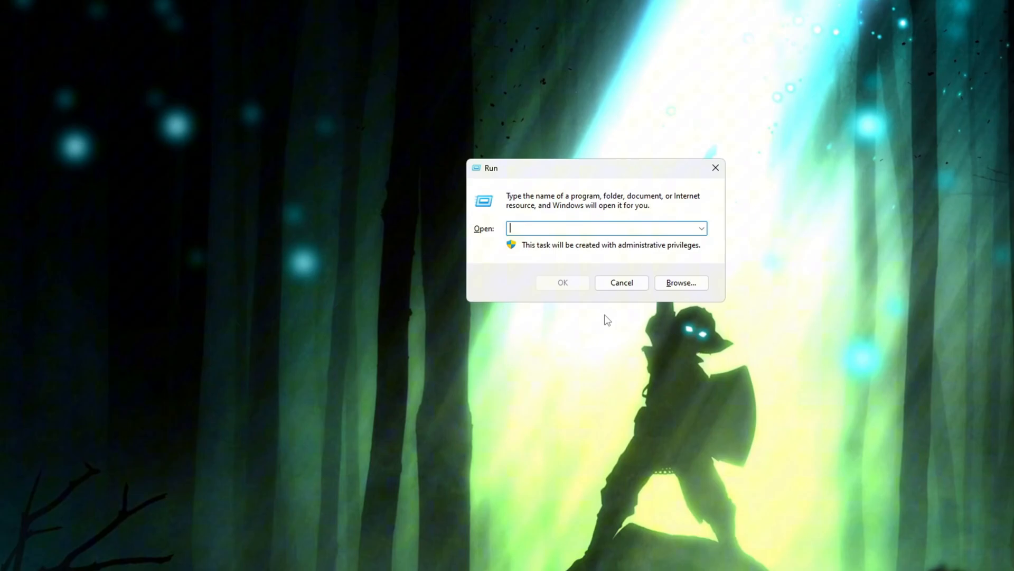
# Launch the Local Group Policy Editor by running gpedit.msc.
pyautogui.write('gpedit.msc')
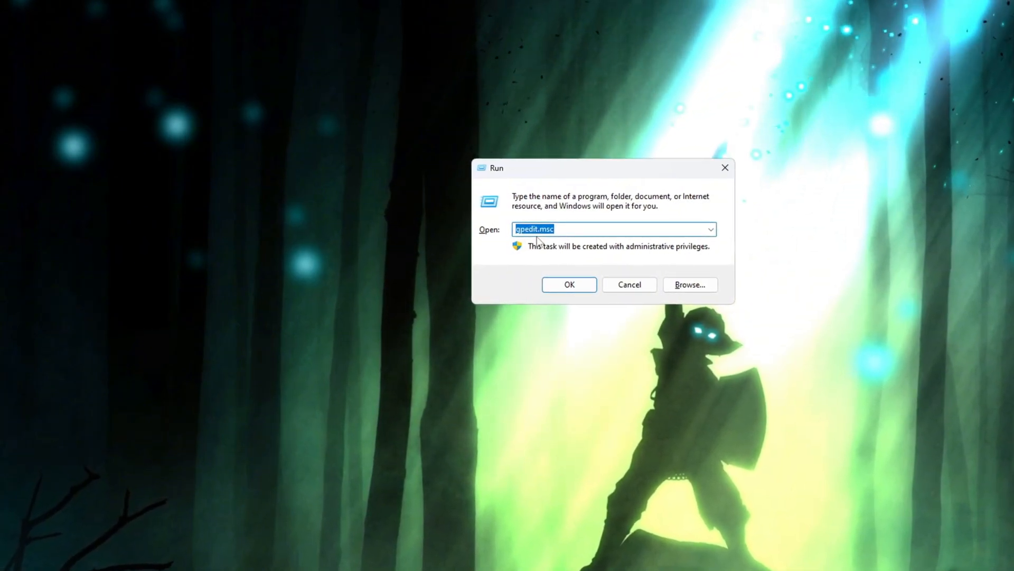
pyautogui.click(569, 284)
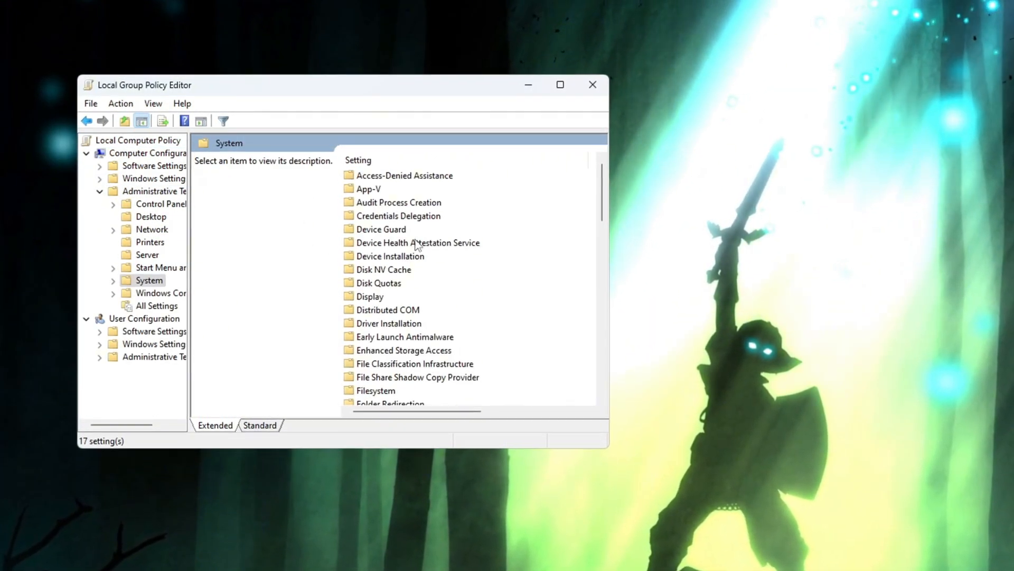
# Reach the Power Throttling Settings folder under System > Power Management.
pyautogui.scroll(-3)
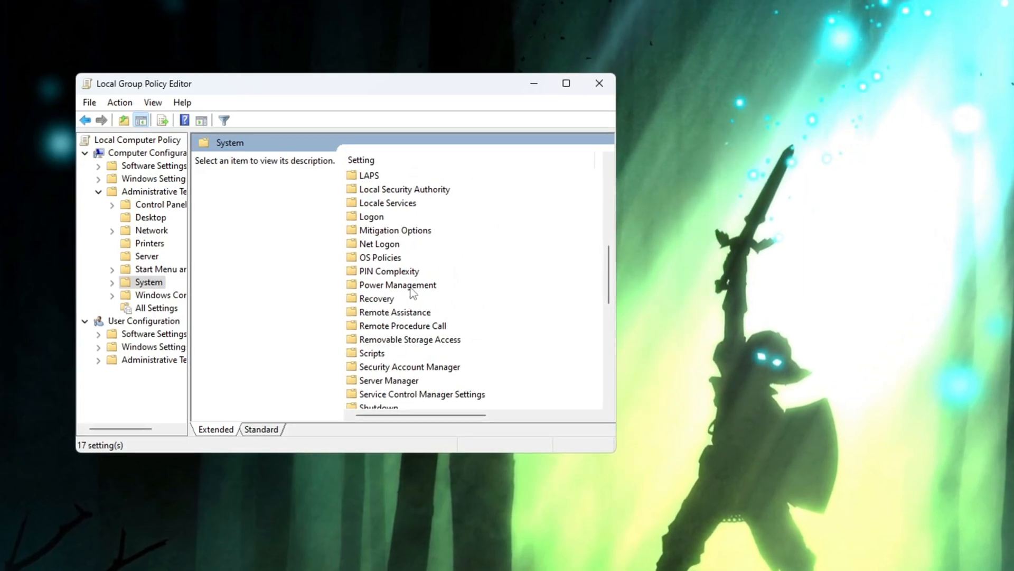
pyautogui.doubleClick(398, 285)
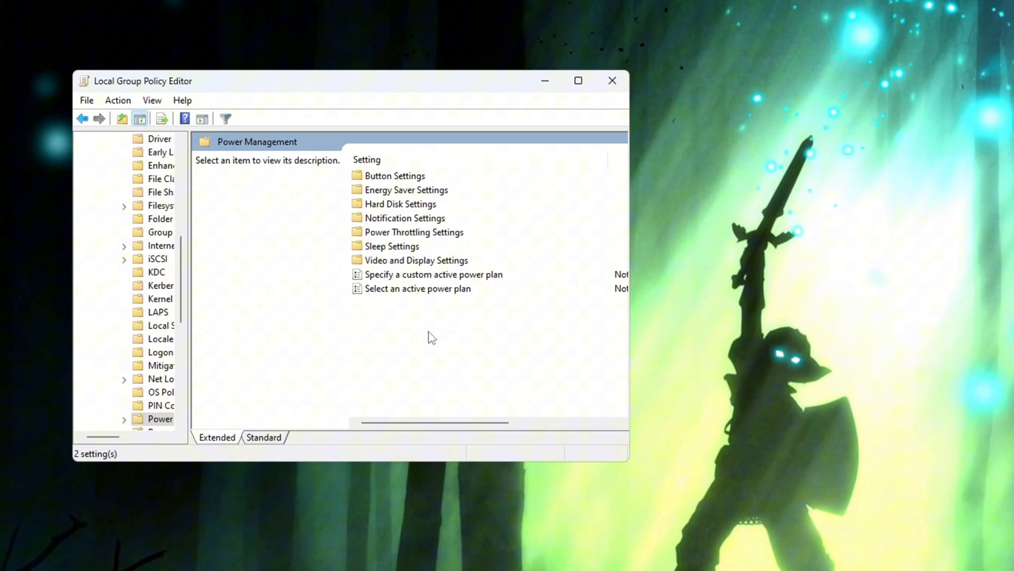
pyautogui.click(414, 232)
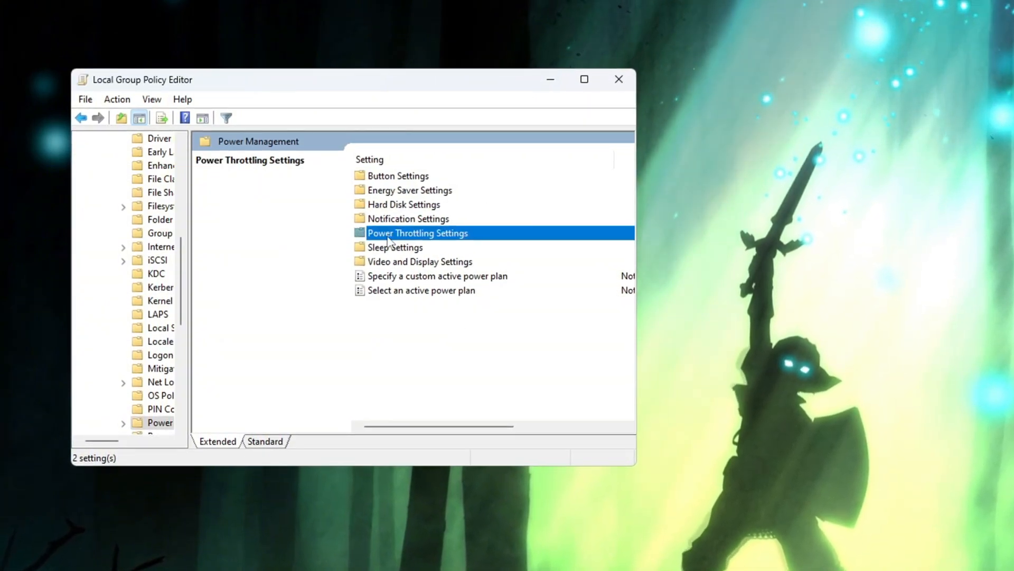
pyautogui.doubleClick(418, 232)
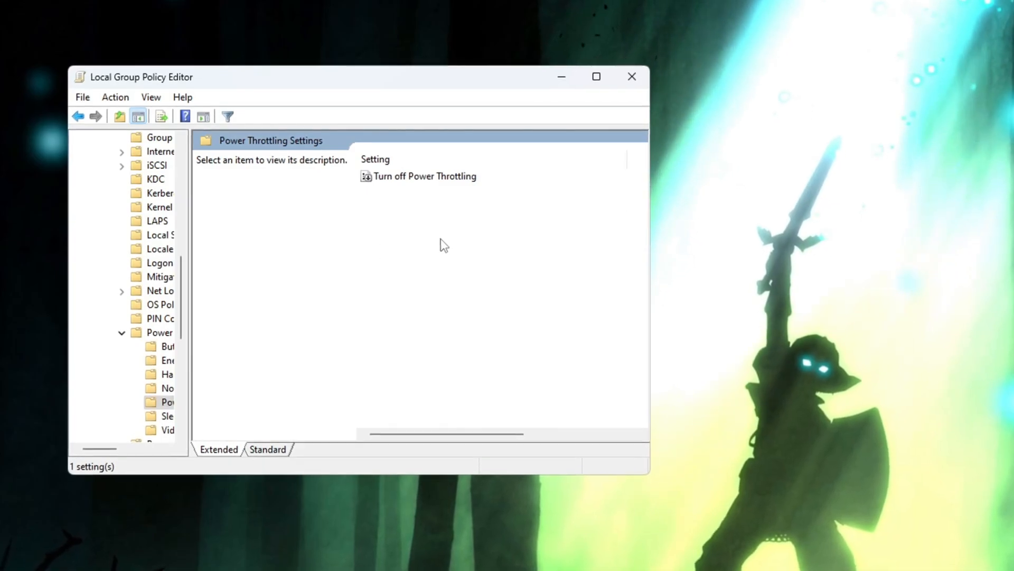
# Bring up the Turn off Power Throttling policy and its description.
pyautogui.click(429, 176)
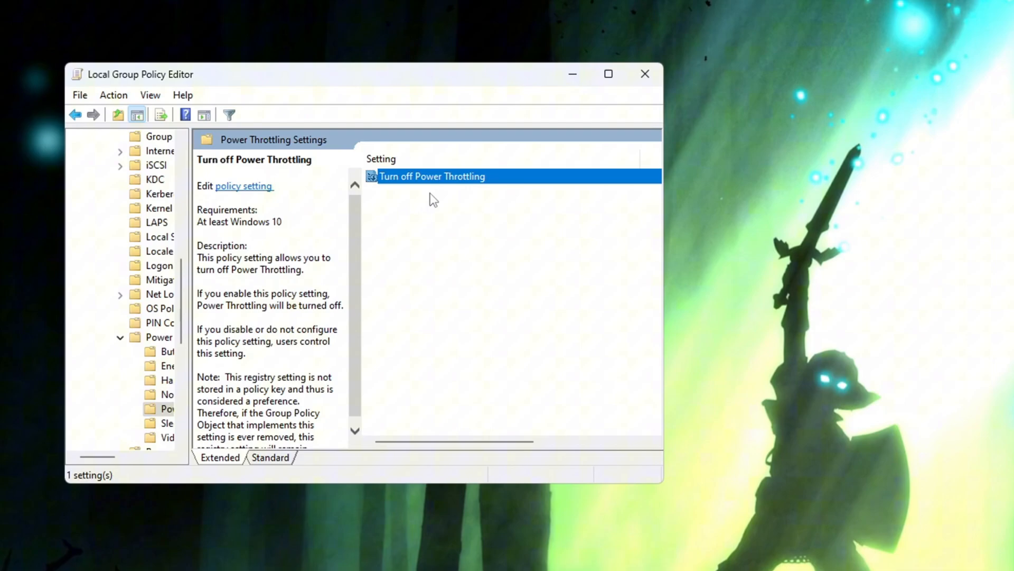
pyautogui.doubleClick(431, 176)
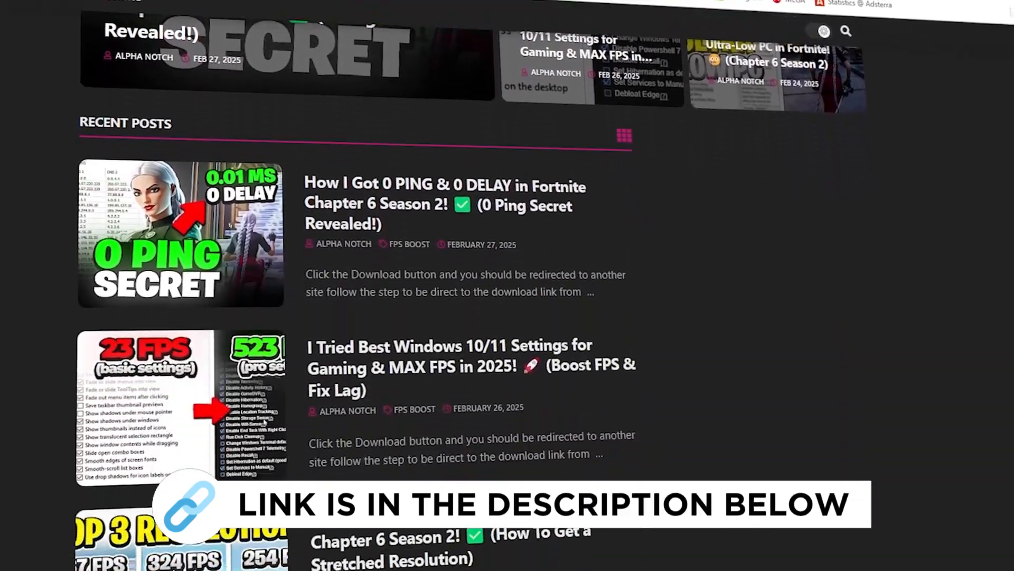
pyautogui.scroll(-3)
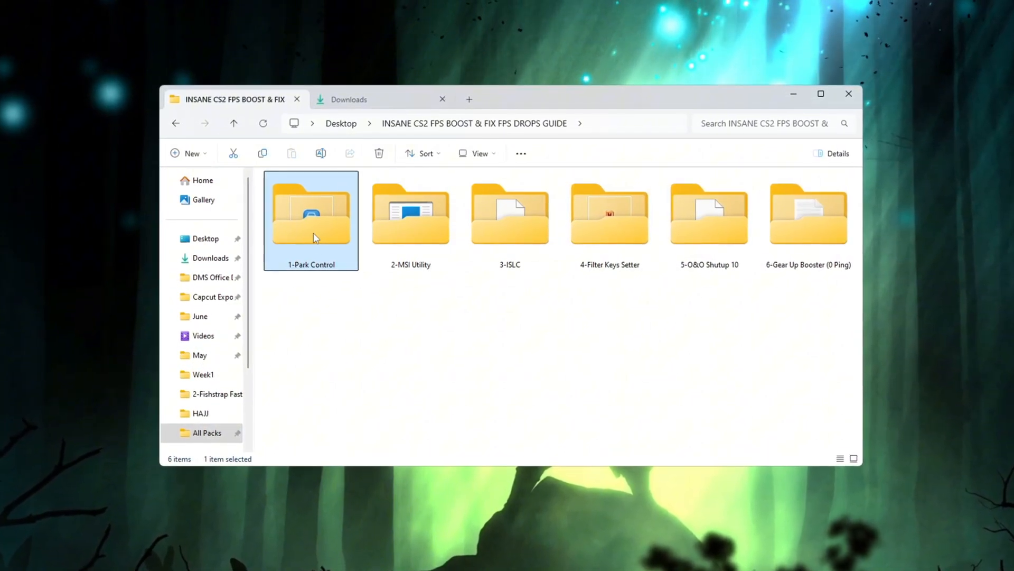
# Run parkcontrolsetup64.exe from the 1-Park Control folder.
pyautogui.doubleClick(311, 222)
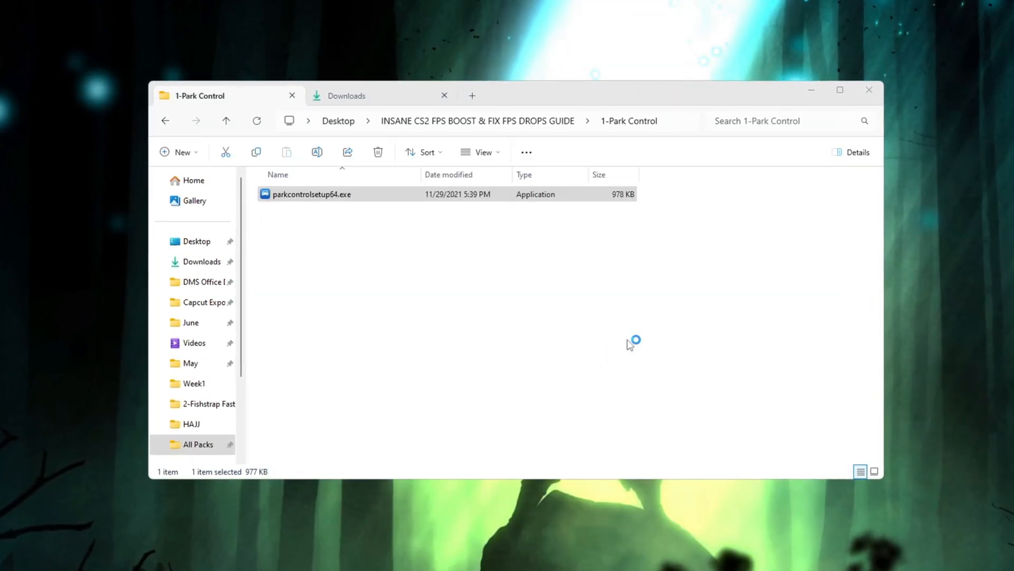
pyautogui.doubleClick(312, 195)
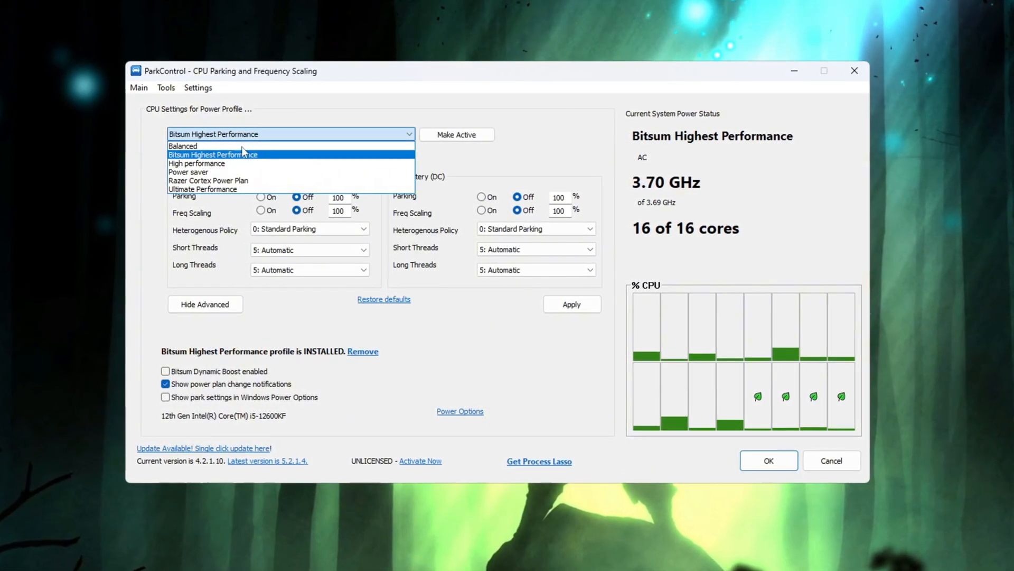
# Use the Bitsum Highest Performance profile with Bitsum Dynamic Boost enabled, then reach Windows Power Options.
pyautogui.click(212, 155)
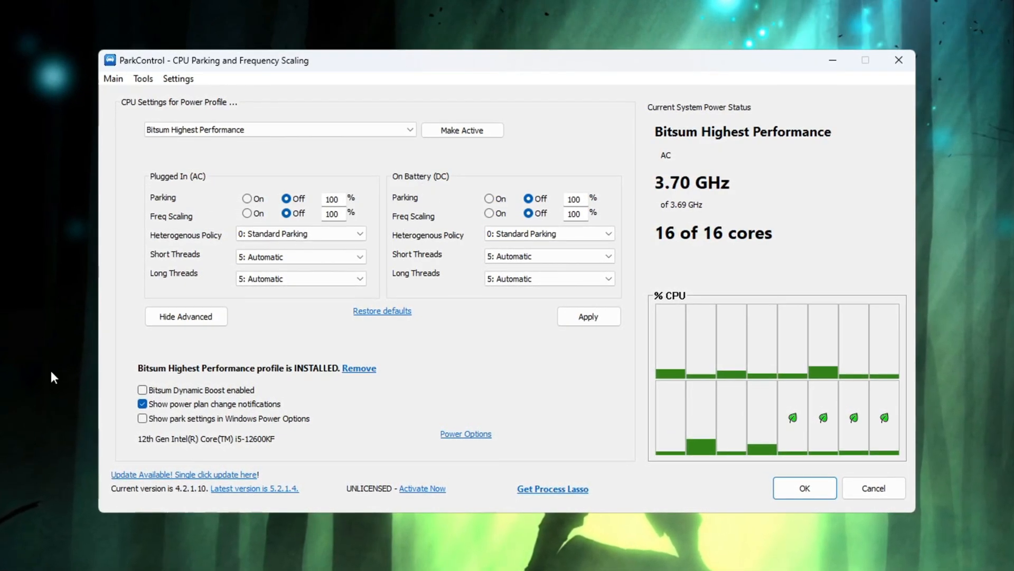
pyautogui.click(141, 392)
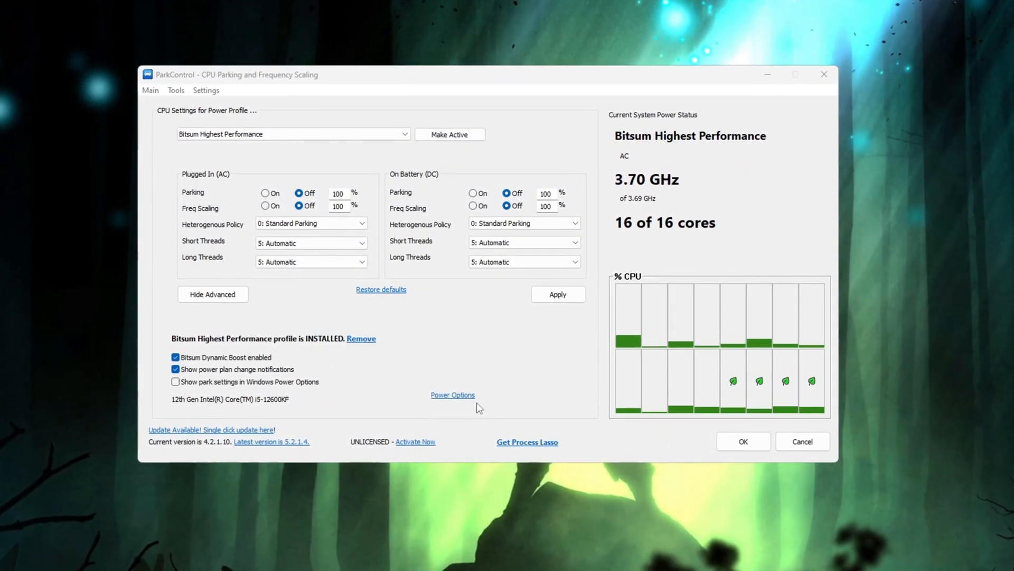
pyautogui.click(452, 395)
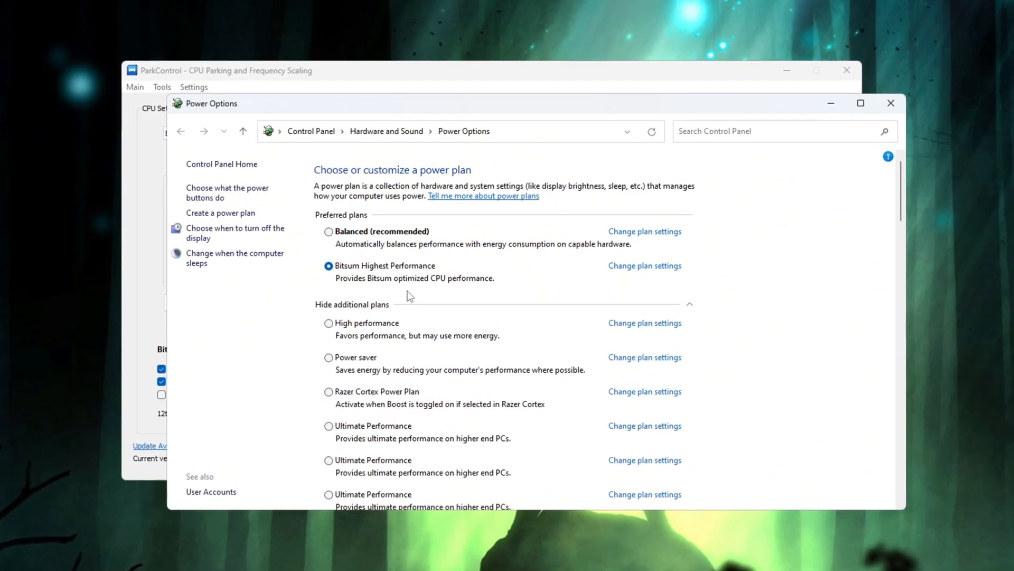
# Make Bitsum Highest Performance the active Windows power plan.
pyautogui.click(892, 103)
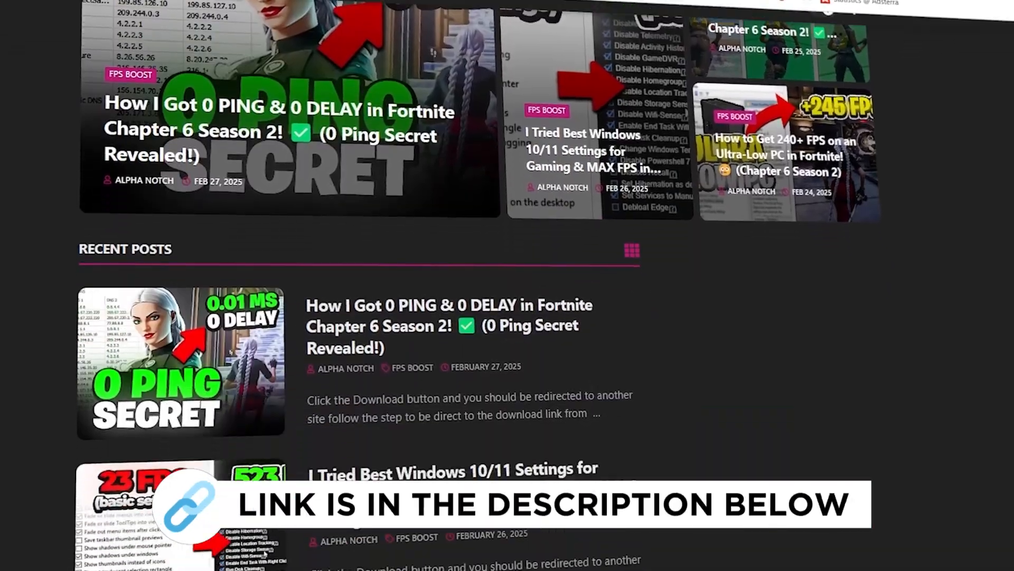
pyautogui.scroll(-3)
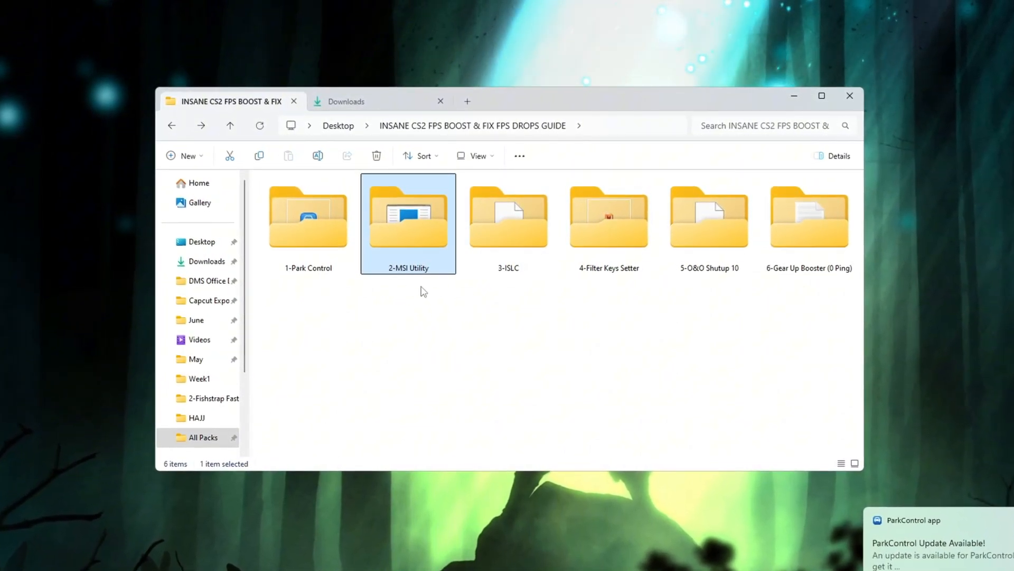
# Launch MSI Mode Utility 3.0.exe from the 2-MSI Utility folder.
pyautogui.doubleClick(408, 213)
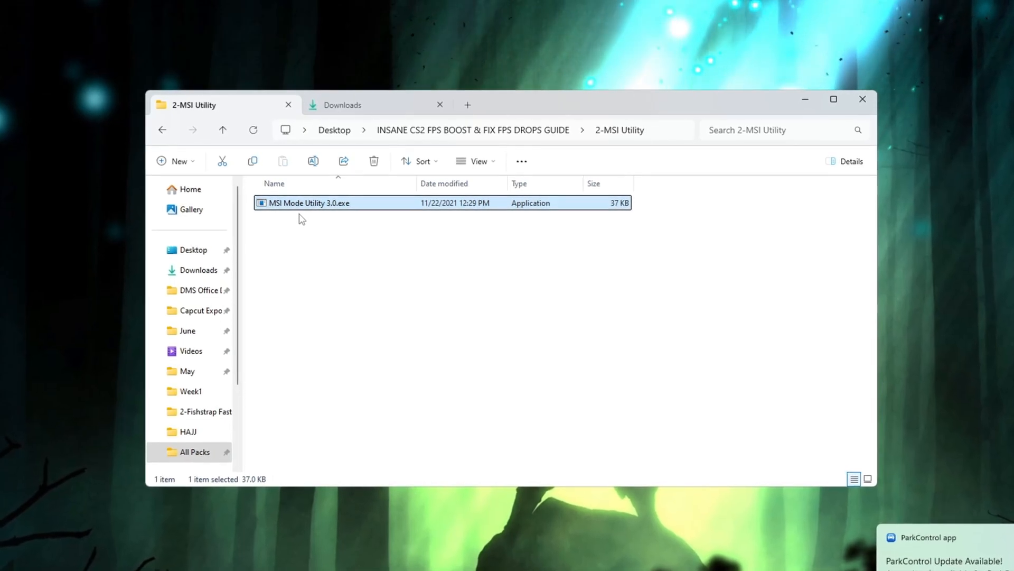
pyautogui.doubleClick(309, 202)
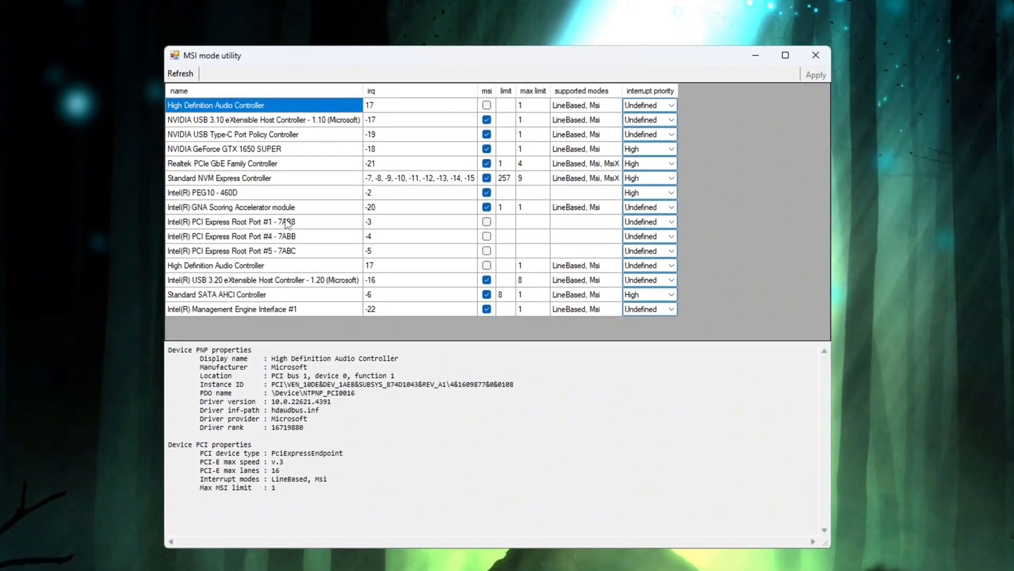
# Give the GTX 1650 SUPER and Intel PEG10 - 460D devices High interrupt priority.
pyautogui.click(223, 148)
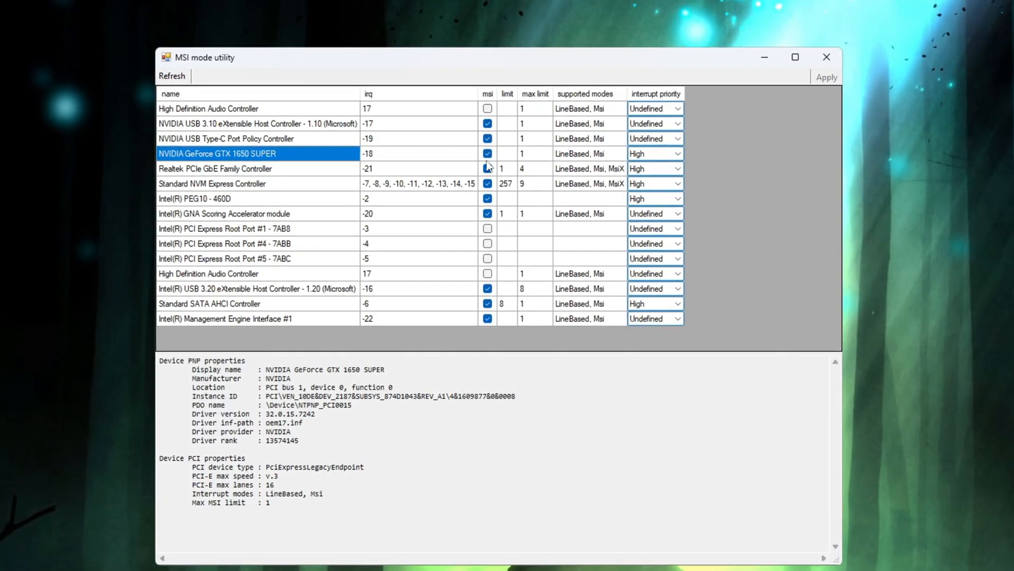
pyautogui.click(678, 154)
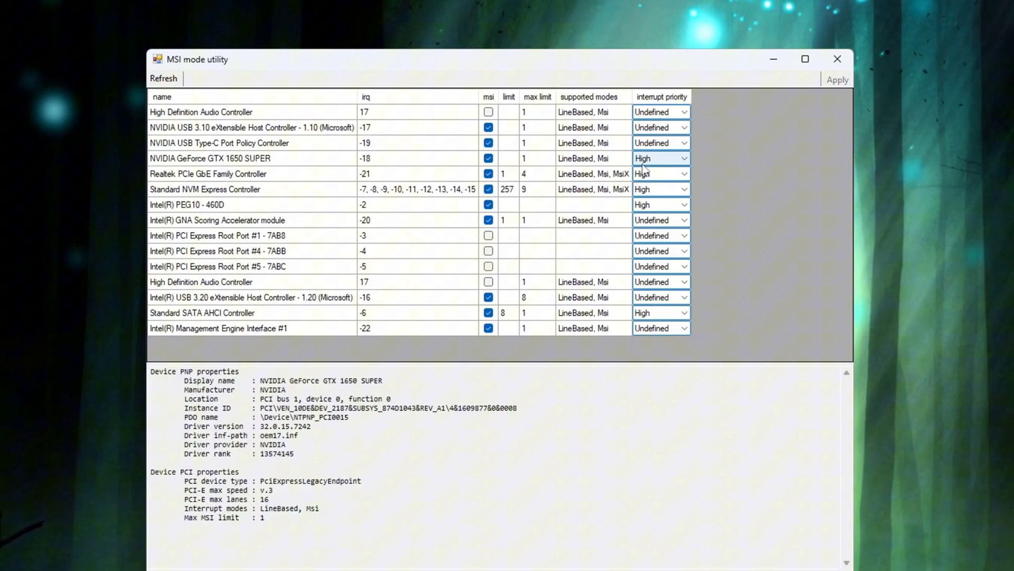
pyautogui.click(178, 205)
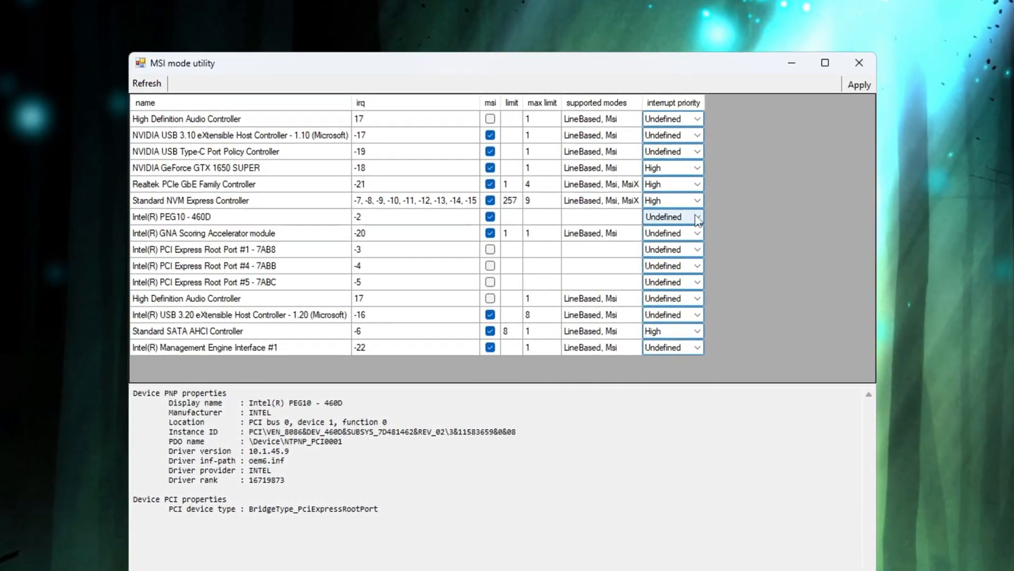
pyautogui.click(672, 216)
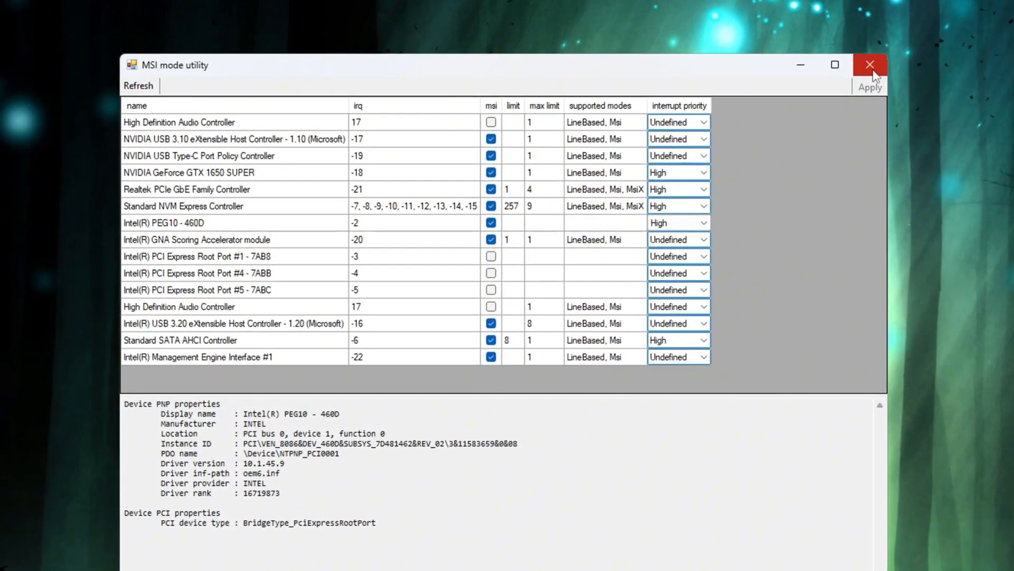
pyautogui.moveTo(875, 69)
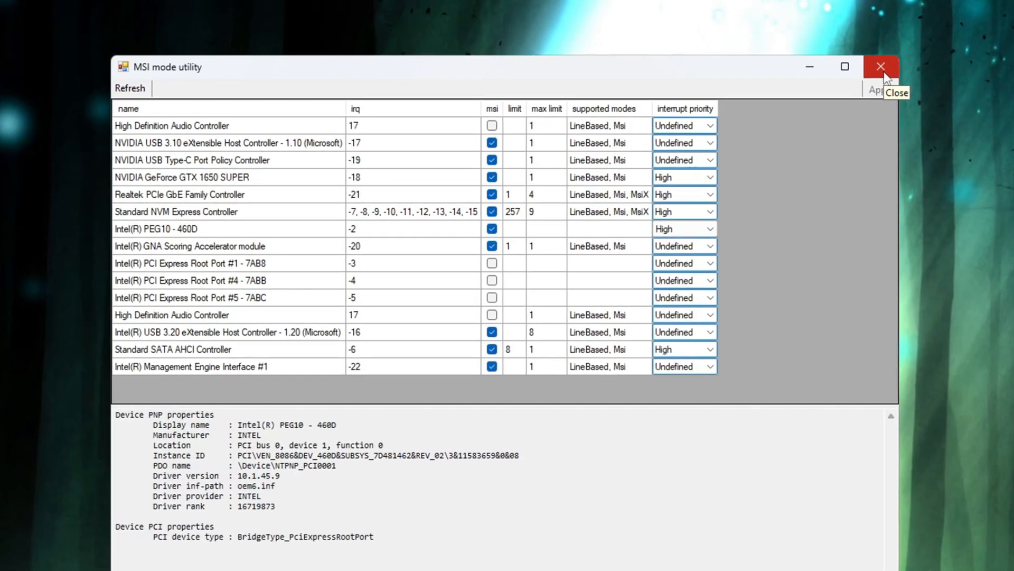
# Close MSI mode utility and return to the guide folder.
pyautogui.click(881, 66)
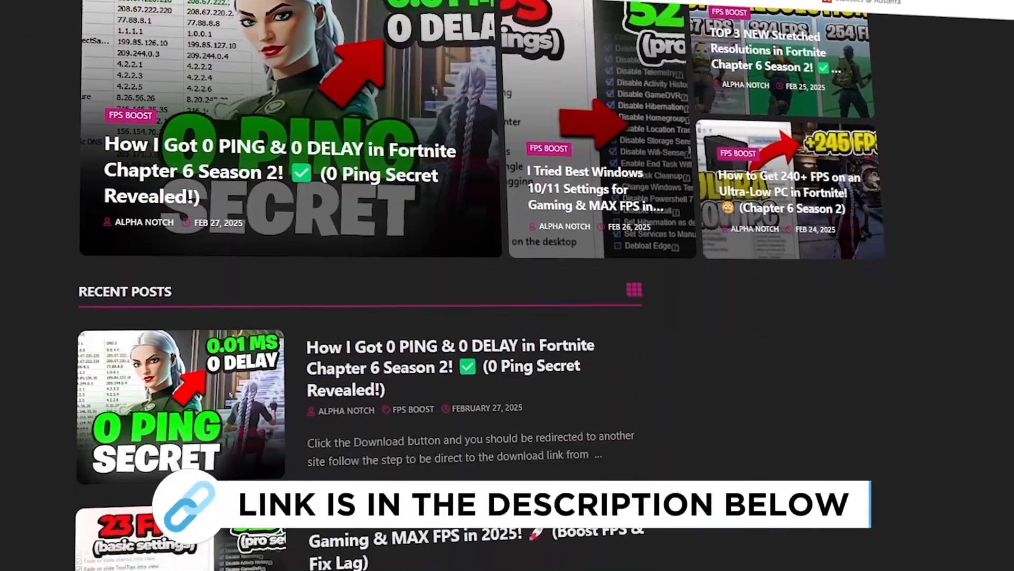
pyautogui.scroll(-3)
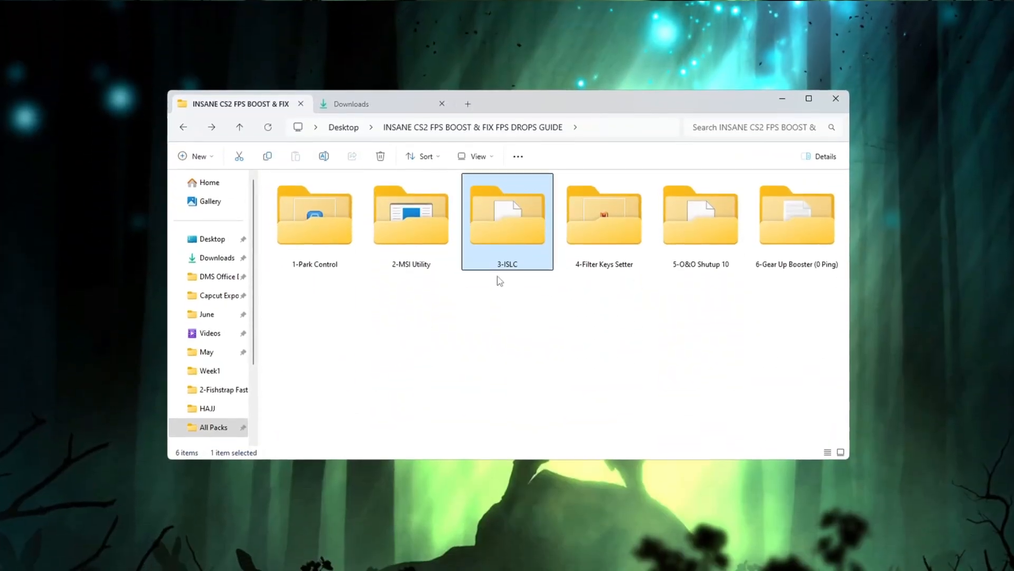
# Launch Intelligent standby list cleaner ISLC.exe from the 3-ISLC folder.
pyautogui.doubleClick(507, 214)
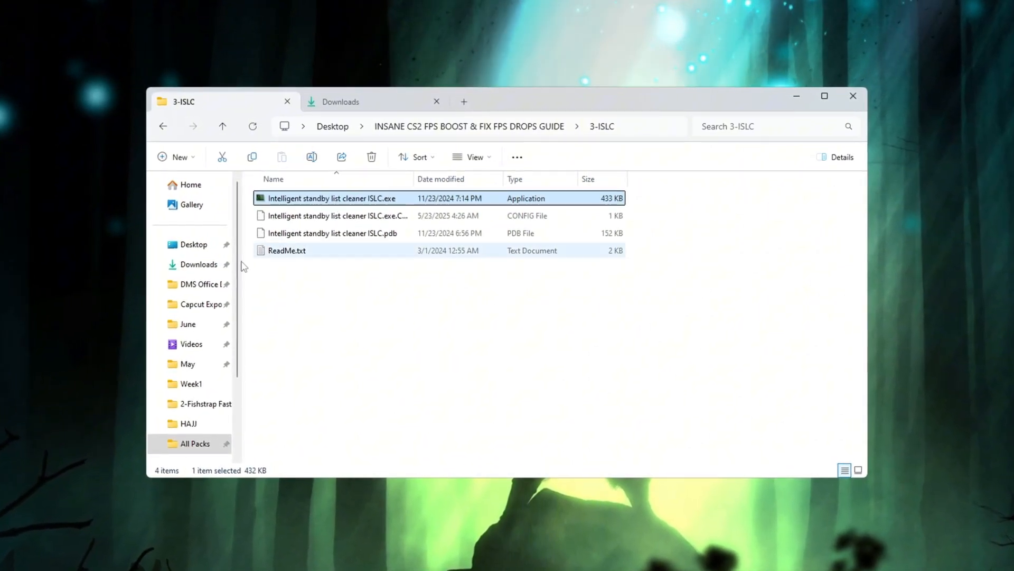
pyautogui.doubleClick(333, 198)
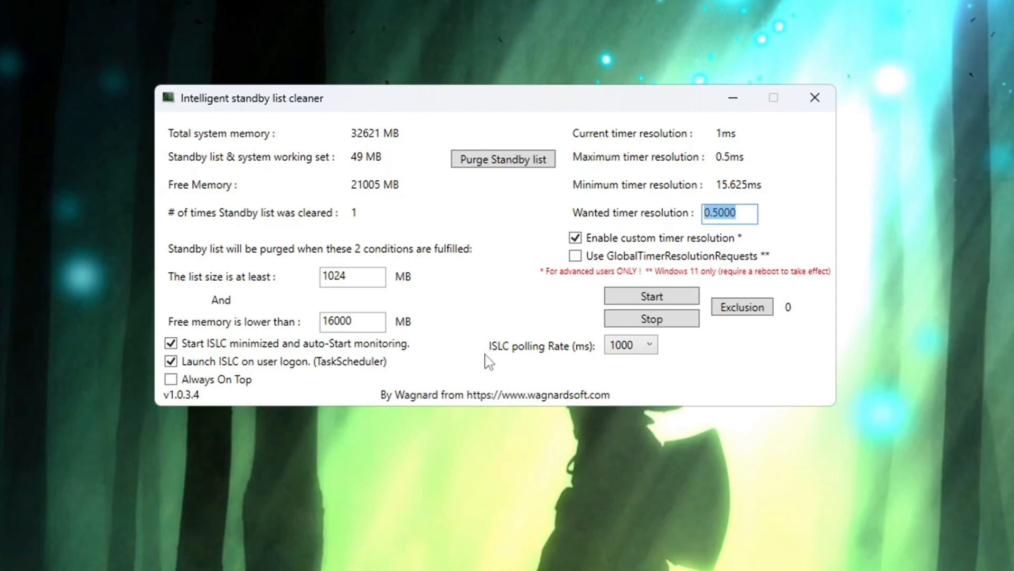
# Keep the 1000 ms polling rate, purge the standby list now and leave monitoring running.
pyautogui.click(647, 345)
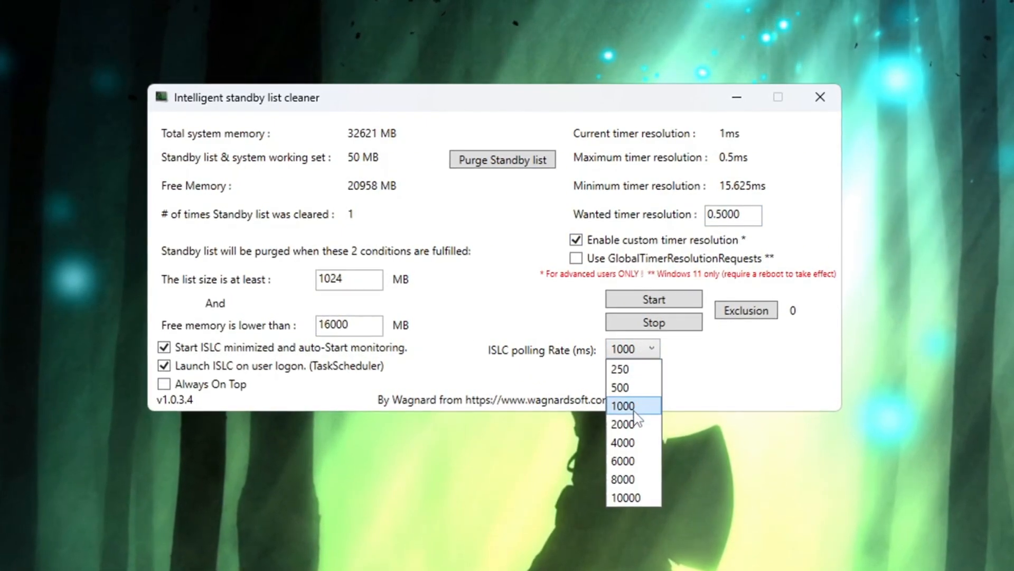
pyautogui.click(631, 406)
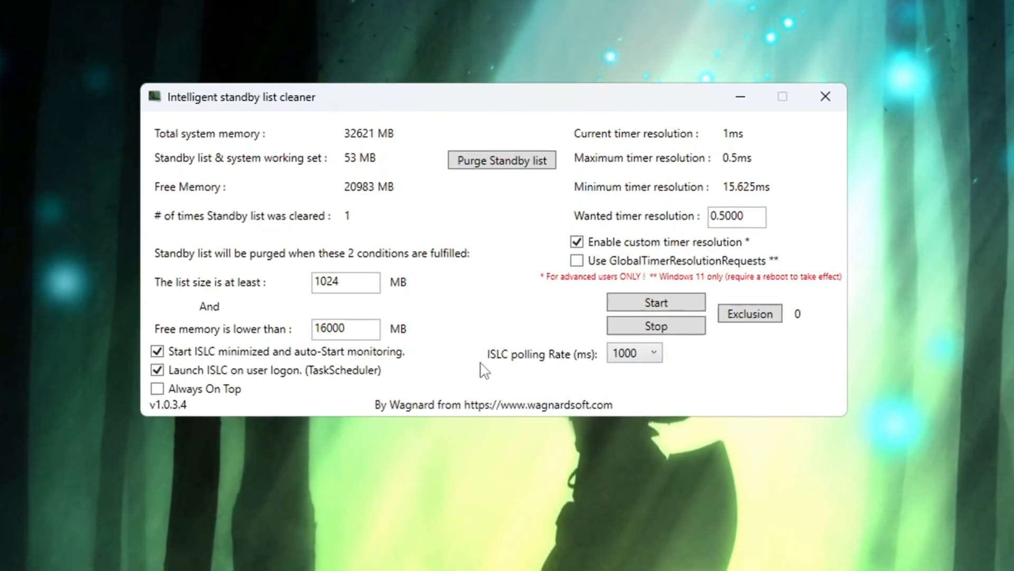
pyautogui.click(658, 353)
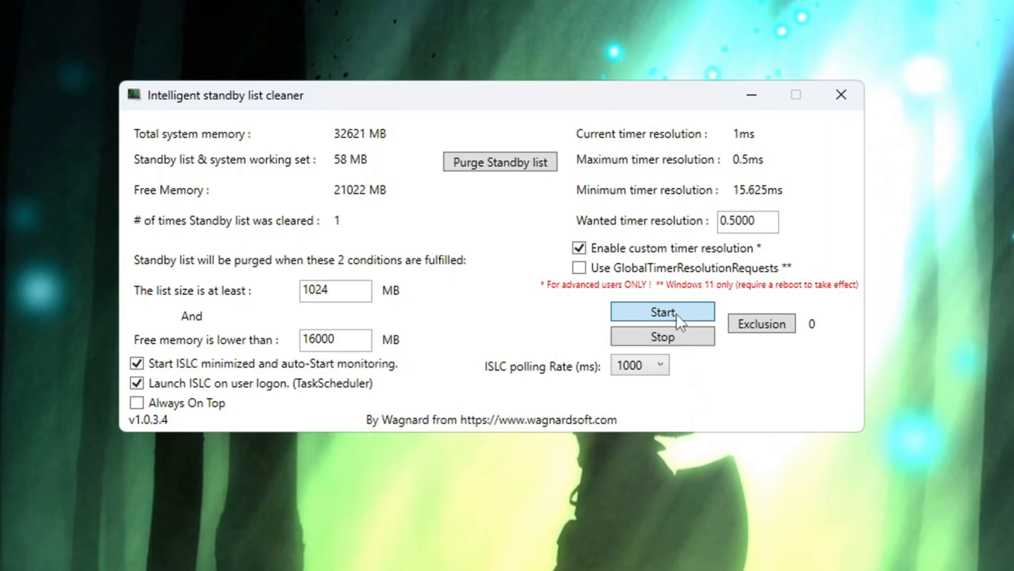
pyautogui.click(664, 311)
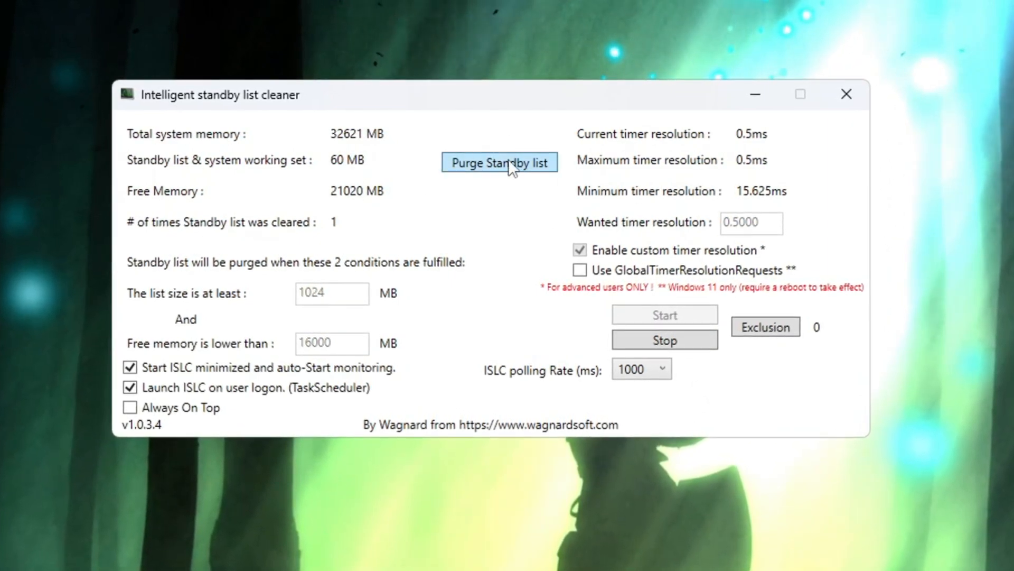
pyautogui.click(509, 163)
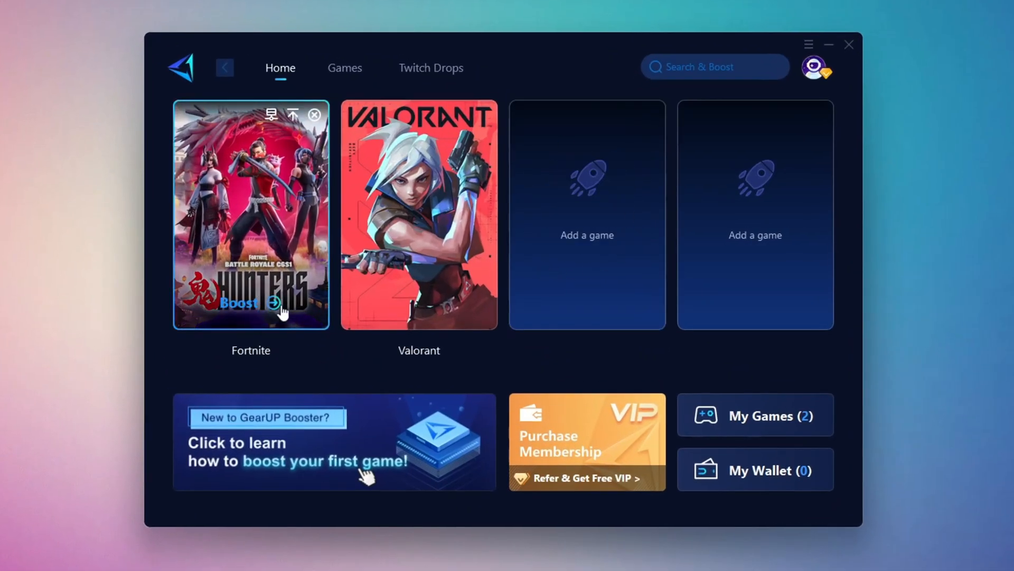
pyautogui.moveTo(501, 222)
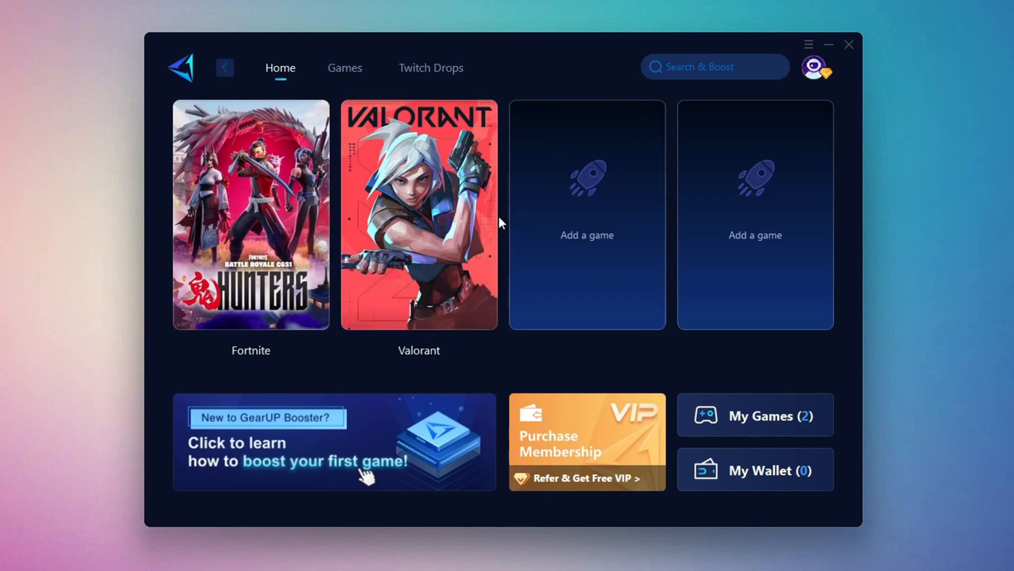
# Browse GearUP's supported games catalogue, then return to the added games on Home.
pyautogui.click(815, 69)
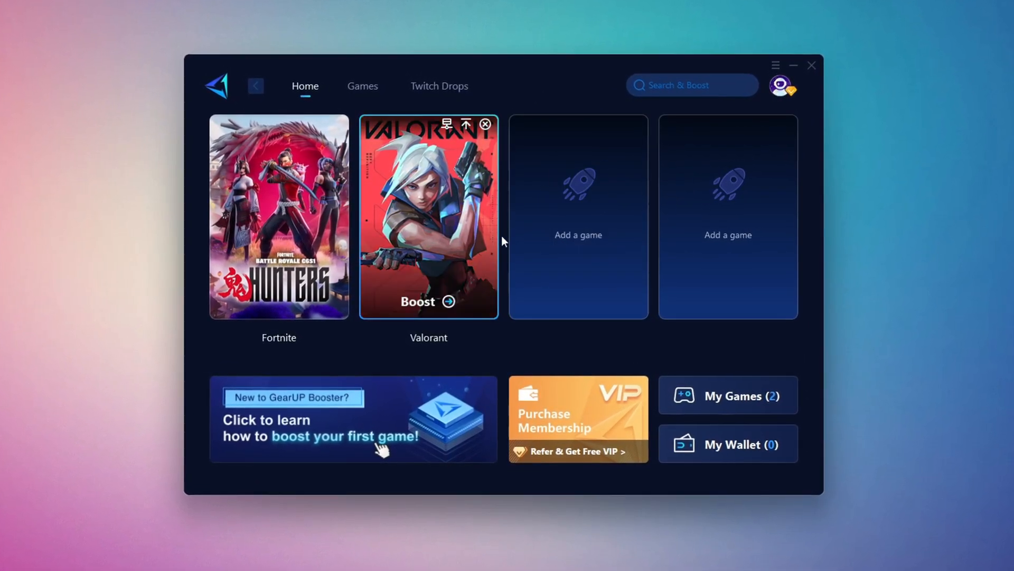
pyautogui.click(362, 85)
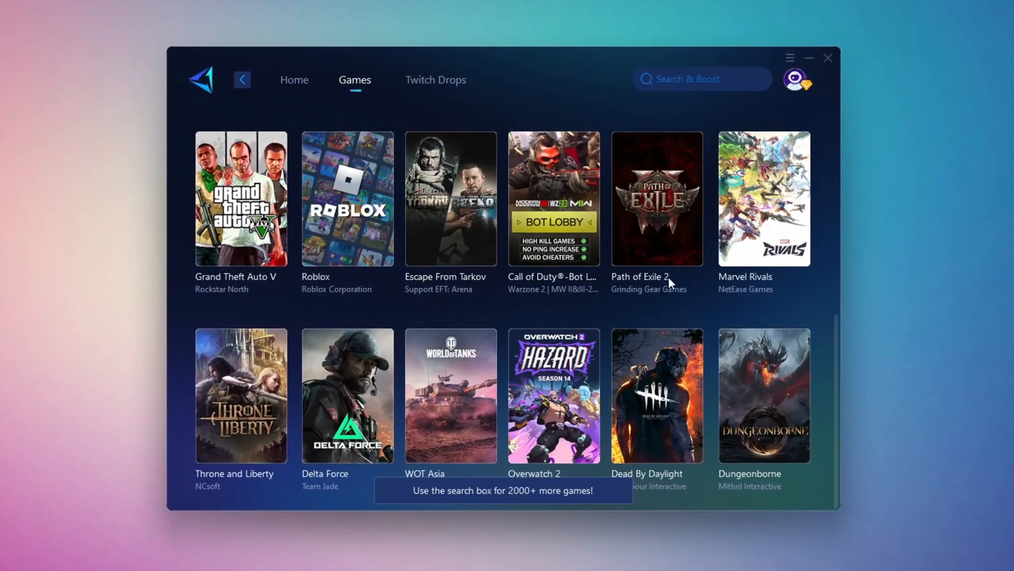
pyautogui.click(287, 77)
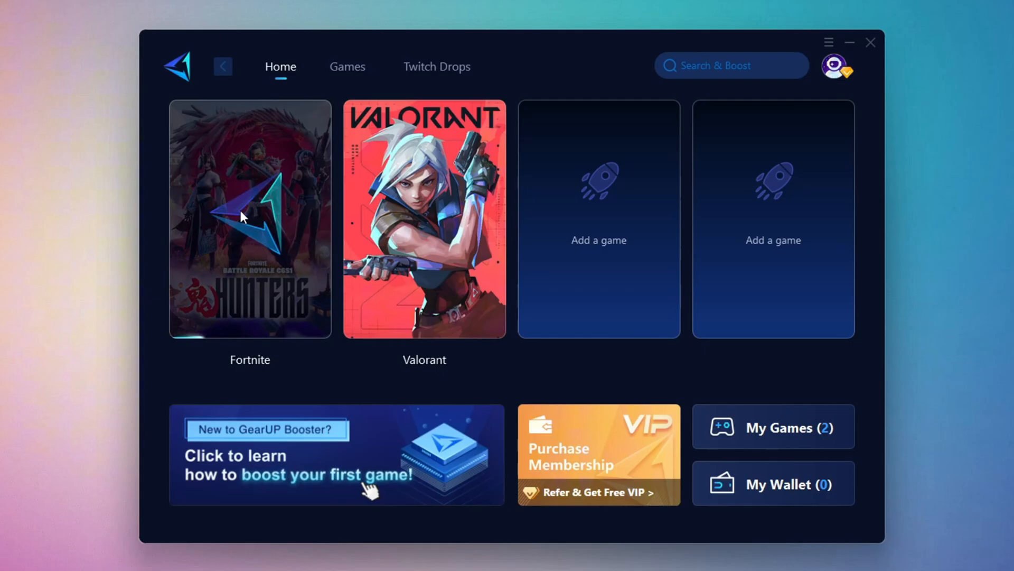
# Keep Fortnite boosted on Middle East with the Auto node confirmed, then close GearUP Booster.
pyautogui.click(249, 217)
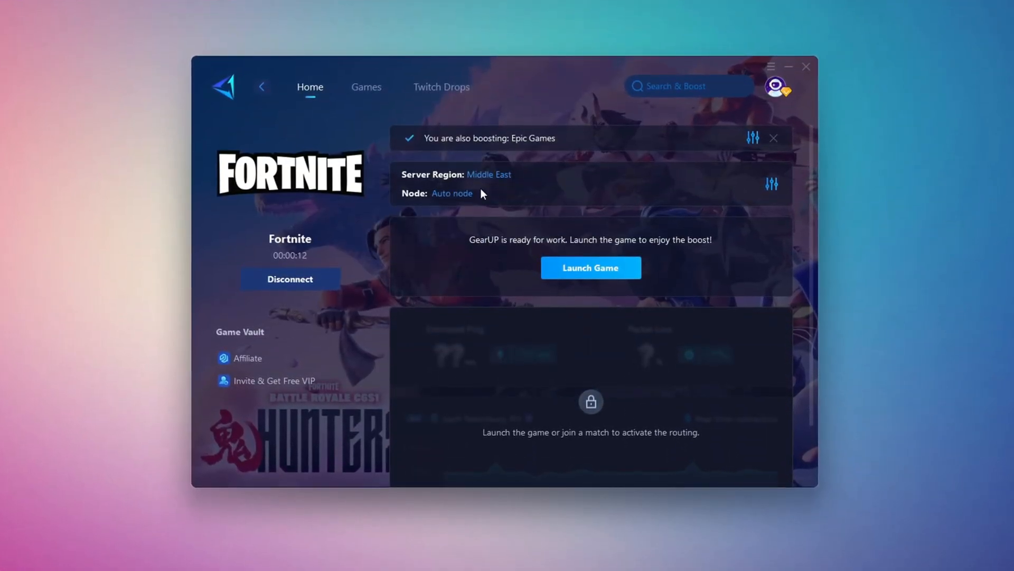
pyautogui.click(489, 174)
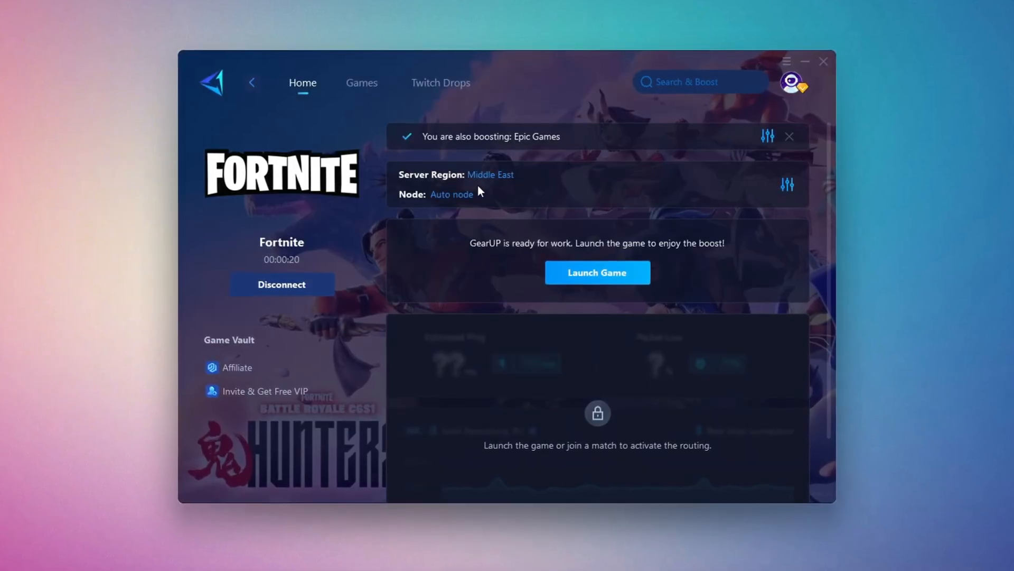
pyautogui.click(451, 195)
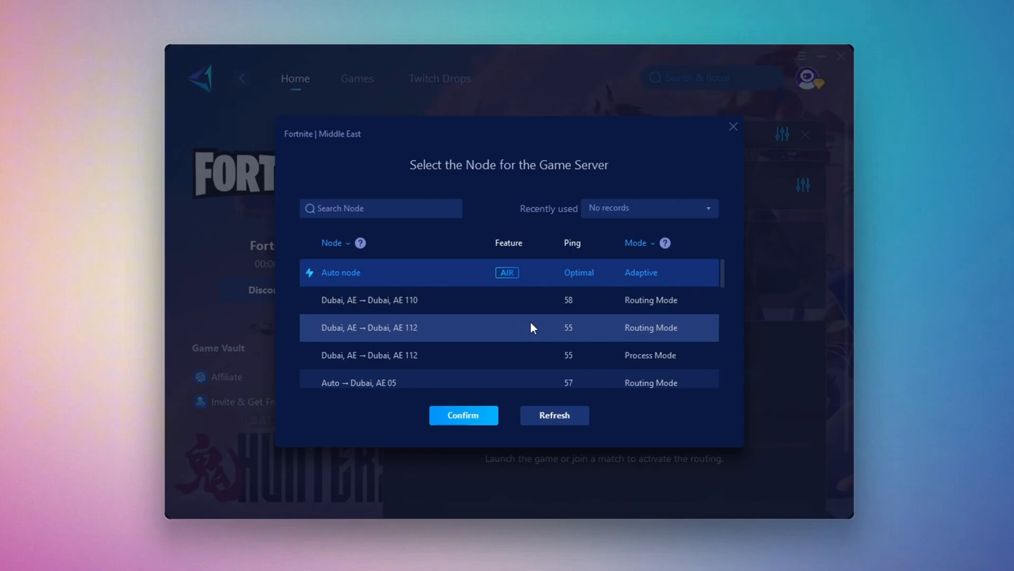
pyautogui.click(463, 414)
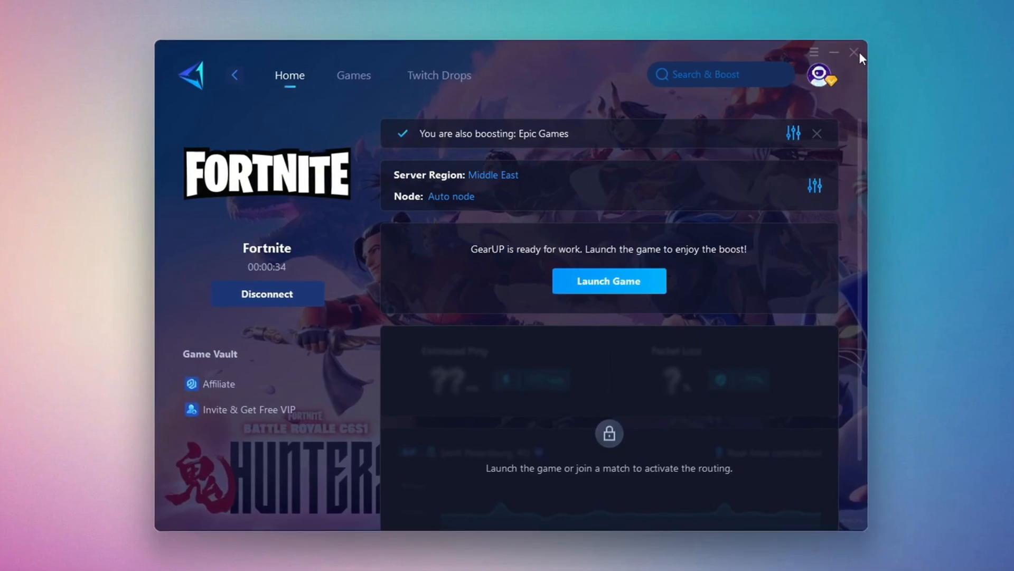
pyautogui.click(608, 281)
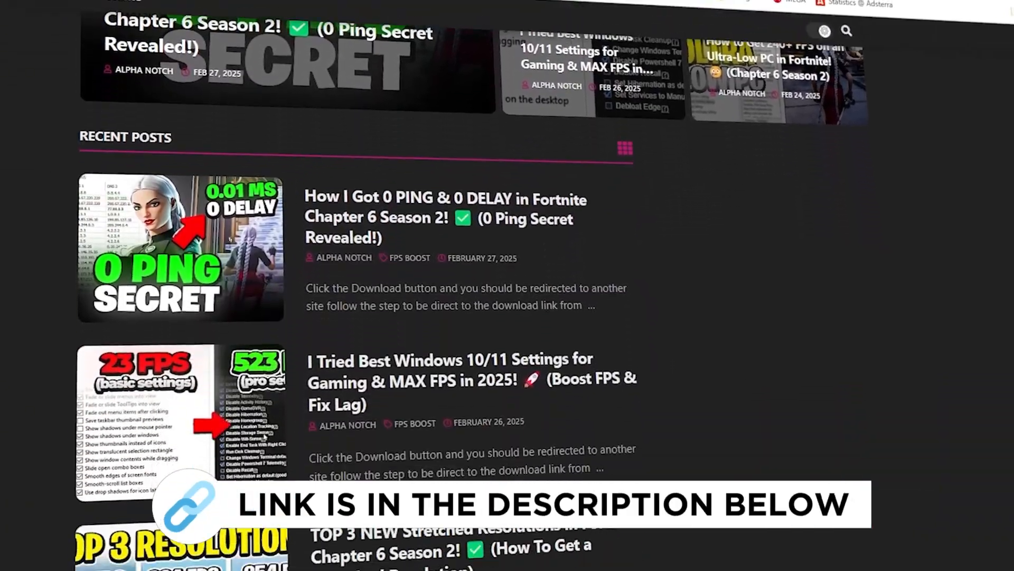
# Launch FilterKeysSetter.exe from the guide pack's 4-Filter Keys Setter folder.
pyautogui.scroll(-3)
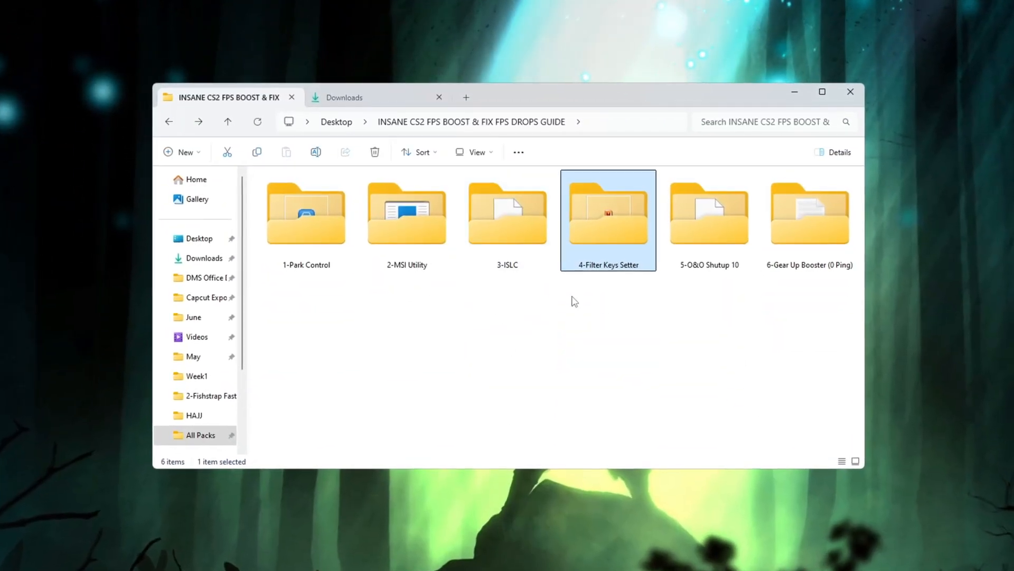
pyautogui.doubleClick(609, 210)
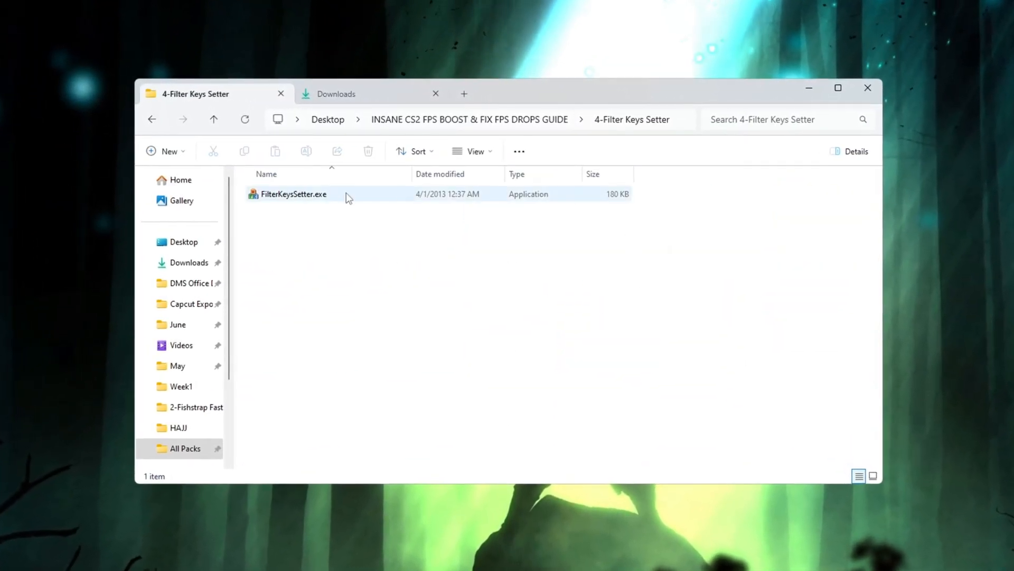
pyautogui.click(294, 194)
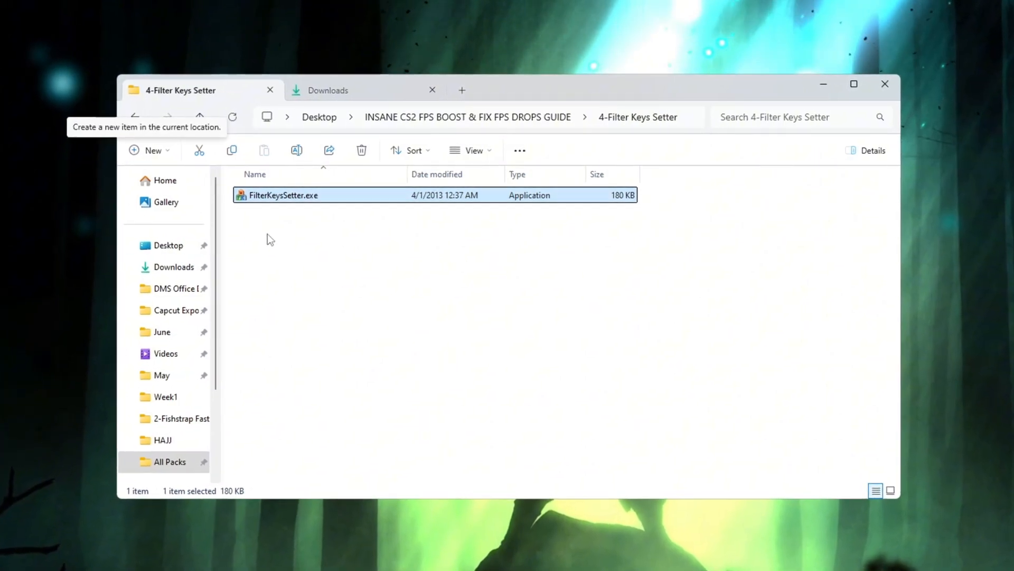
pyautogui.doubleClick(285, 195)
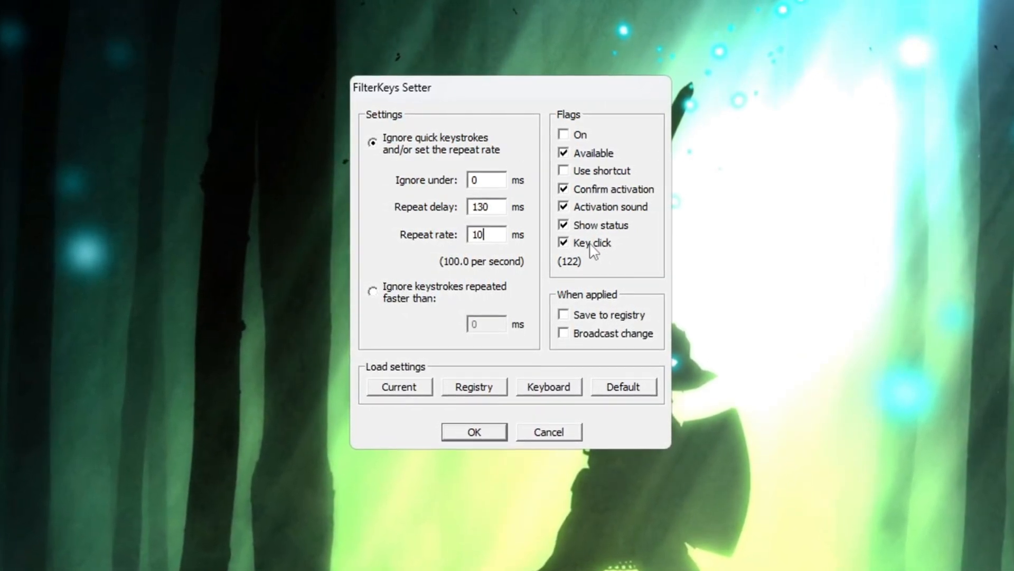
# Adjust the key click flag in FilterKeys Setter alongside the 0/130/10 ms timings.
pyautogui.click(564, 314)
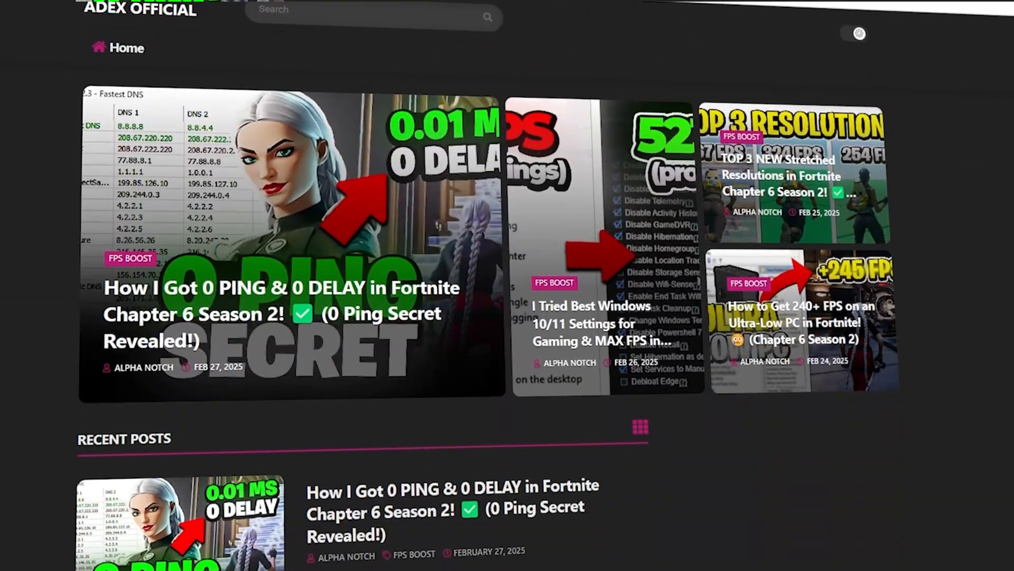
# Launch OOSU10.exe from the guide's 5-O&O Shutup 10 folder.
pyautogui.scroll(-3)
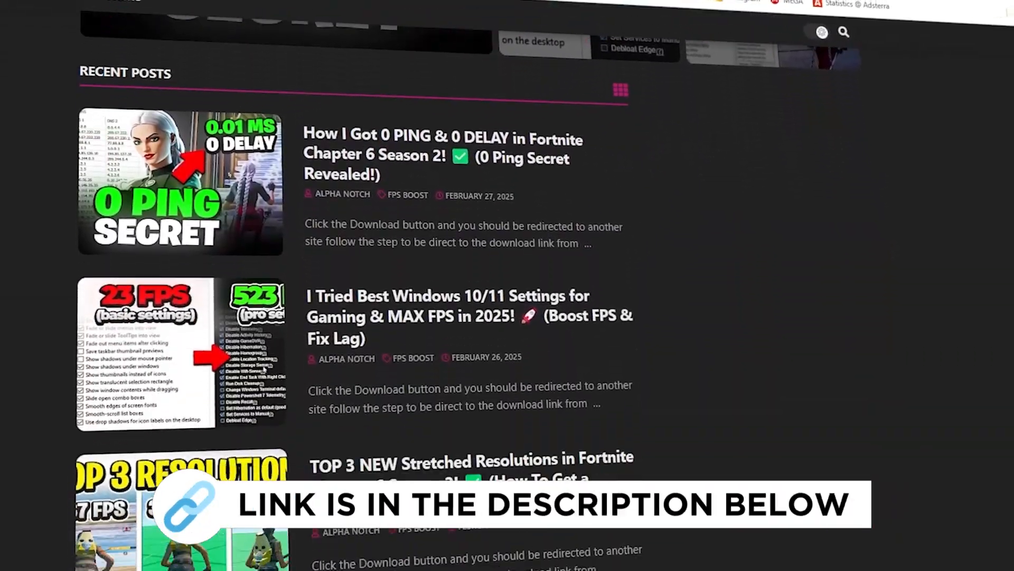
pyautogui.scroll(-3)
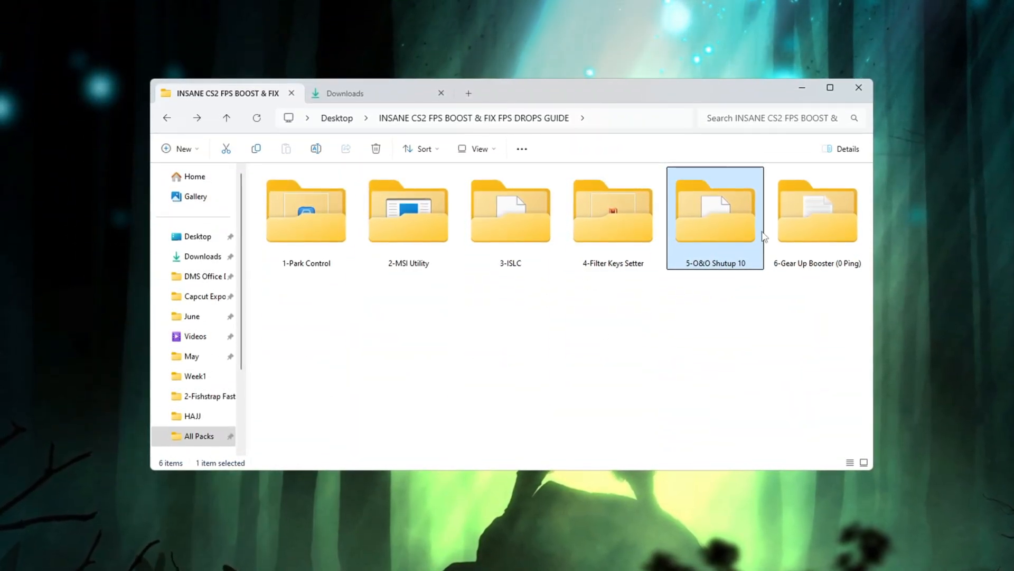
pyautogui.doubleClick(715, 207)
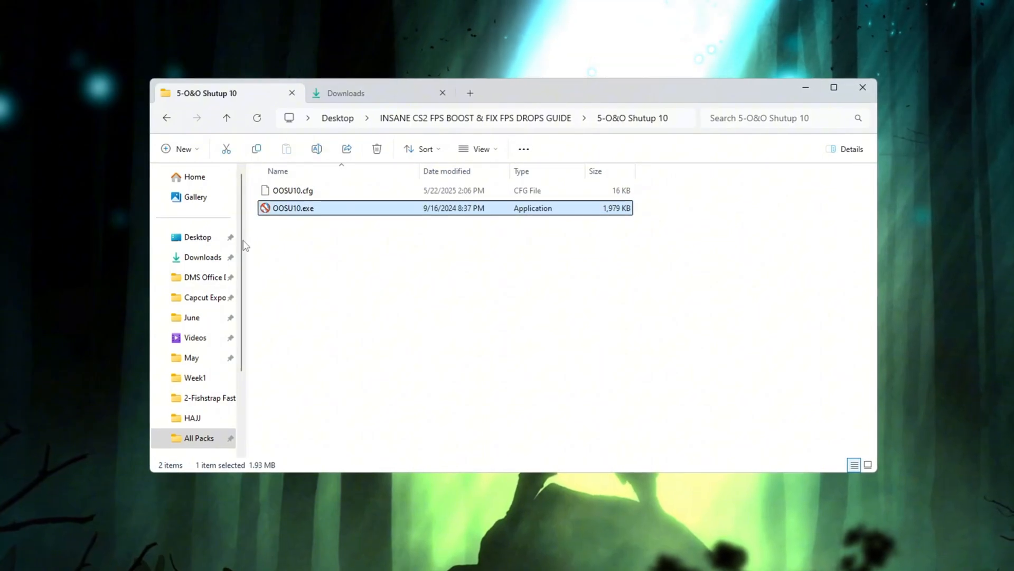
pyautogui.doubleClick(293, 208)
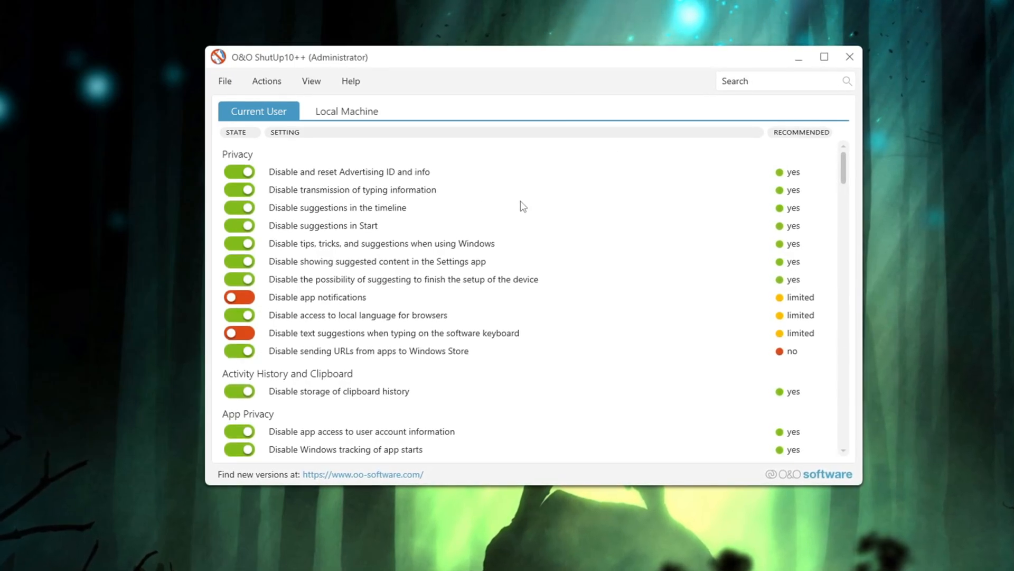
# Apply only the recommended settings via Actions and answer the restore point prompt.
pyautogui.scroll(-3)
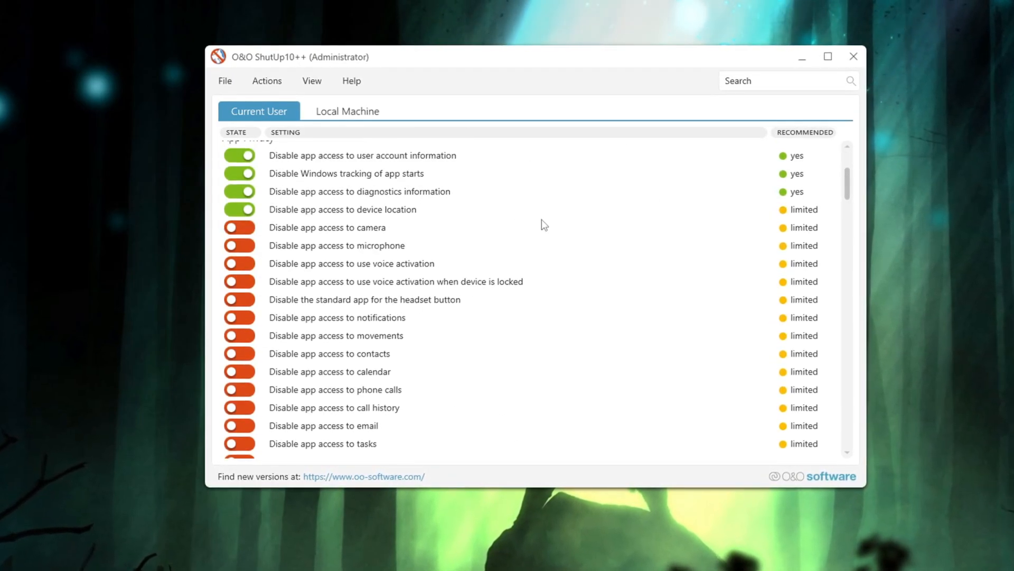
pyautogui.click(267, 81)
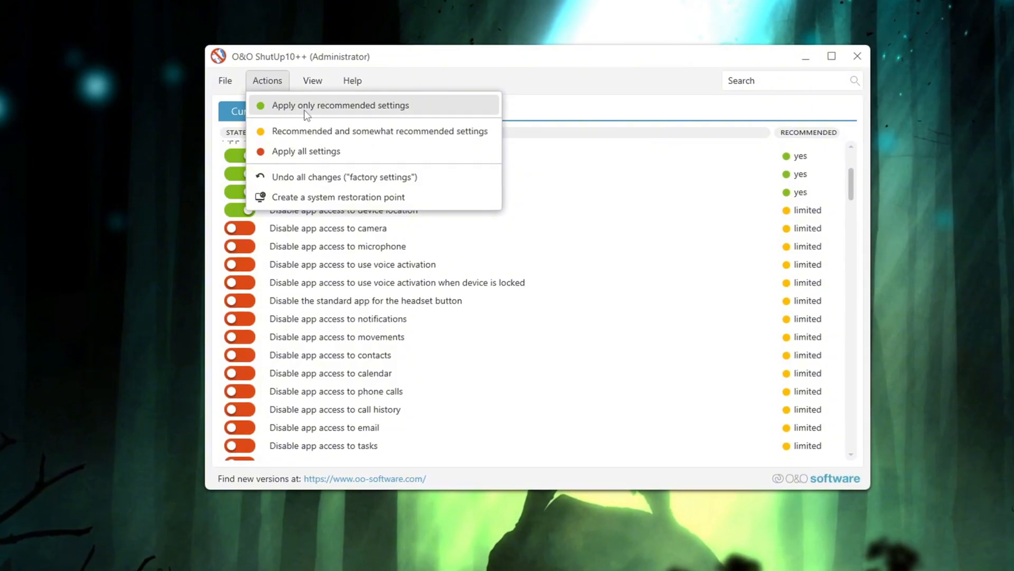
pyautogui.click(340, 105)
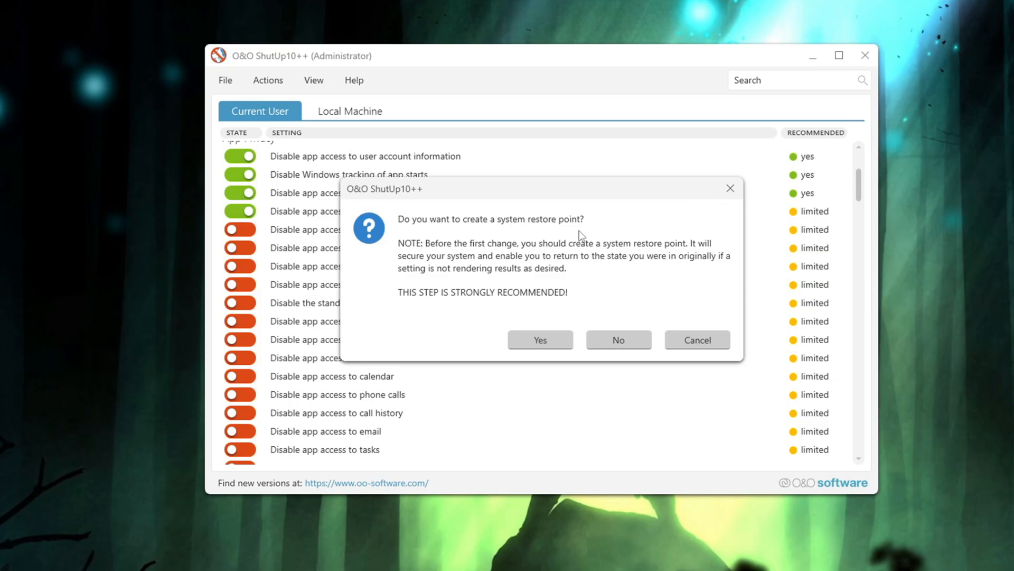
pyautogui.click(619, 341)
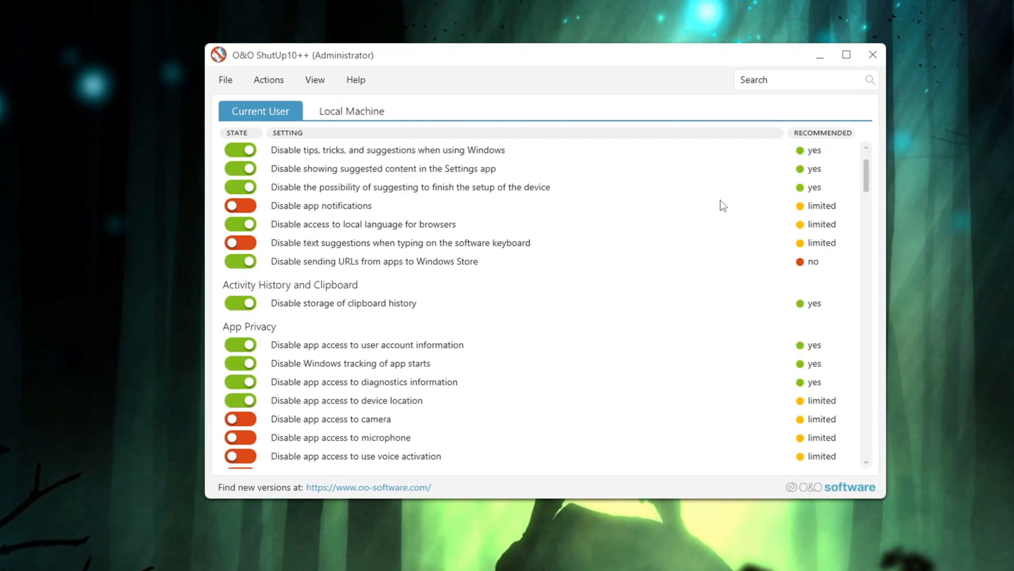
# Review the resulting privacy and telemetry toggles in the settings list.
pyautogui.scroll(-3)
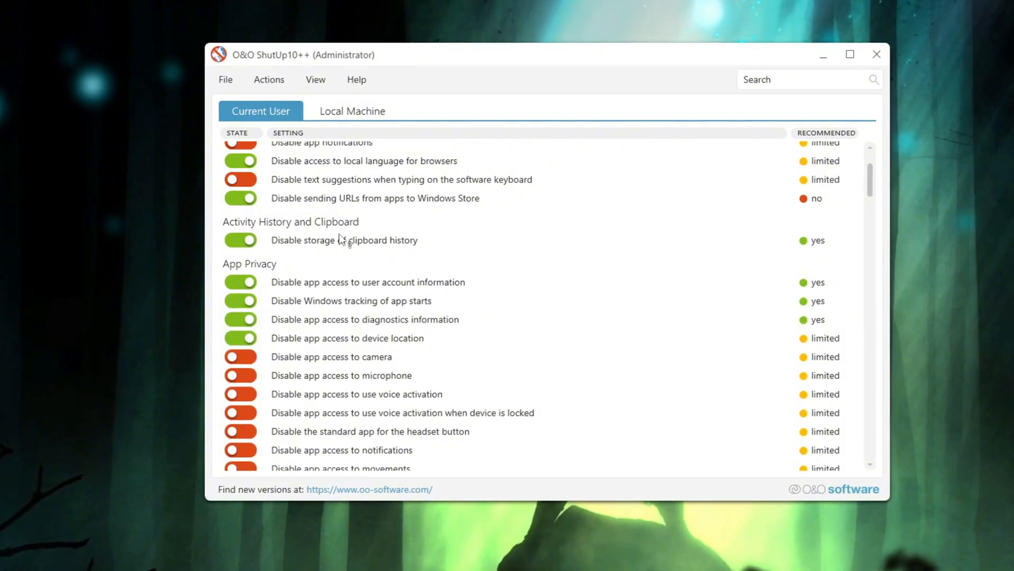
pyautogui.scroll(-3)
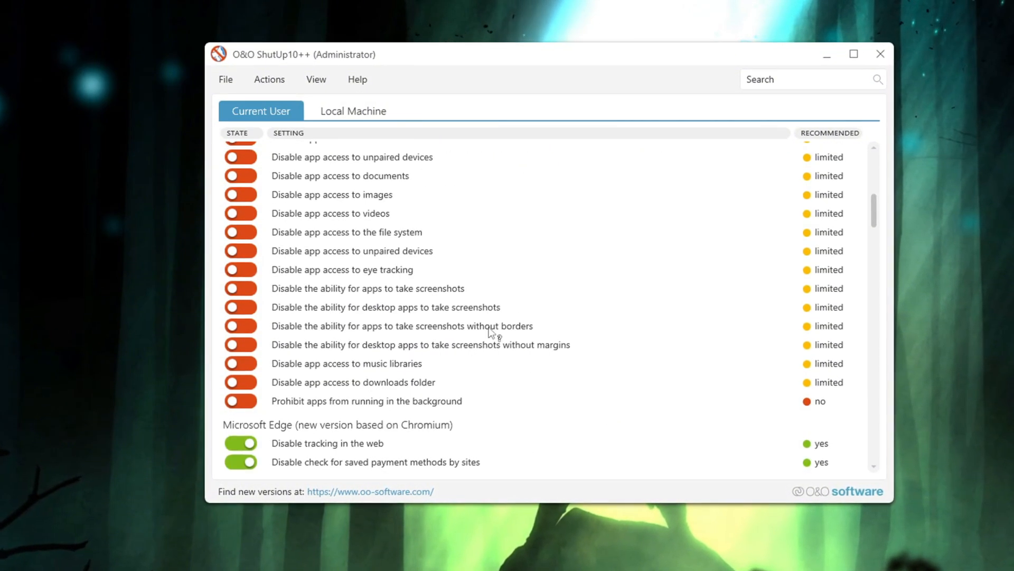
pyautogui.click(269, 79)
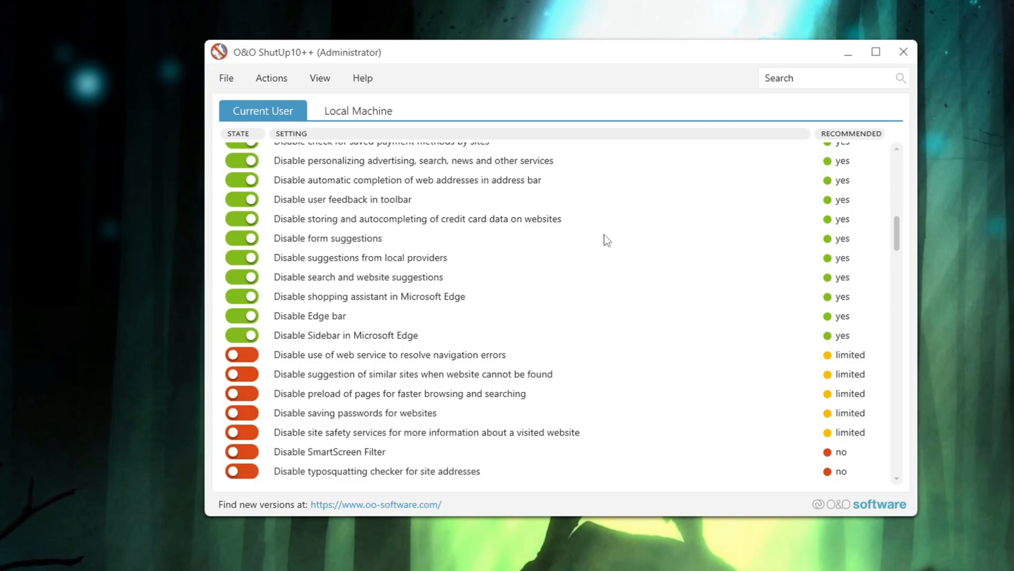
pyautogui.scroll(-3)
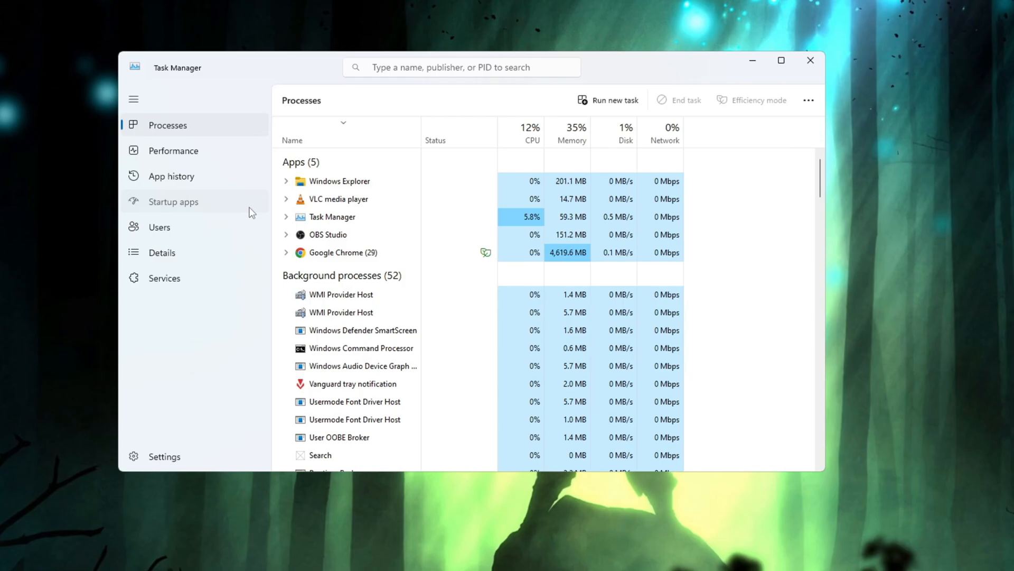
# Show Startup apps and bring up the Disable option for Lively Wallpaper.
pyautogui.click(174, 202)
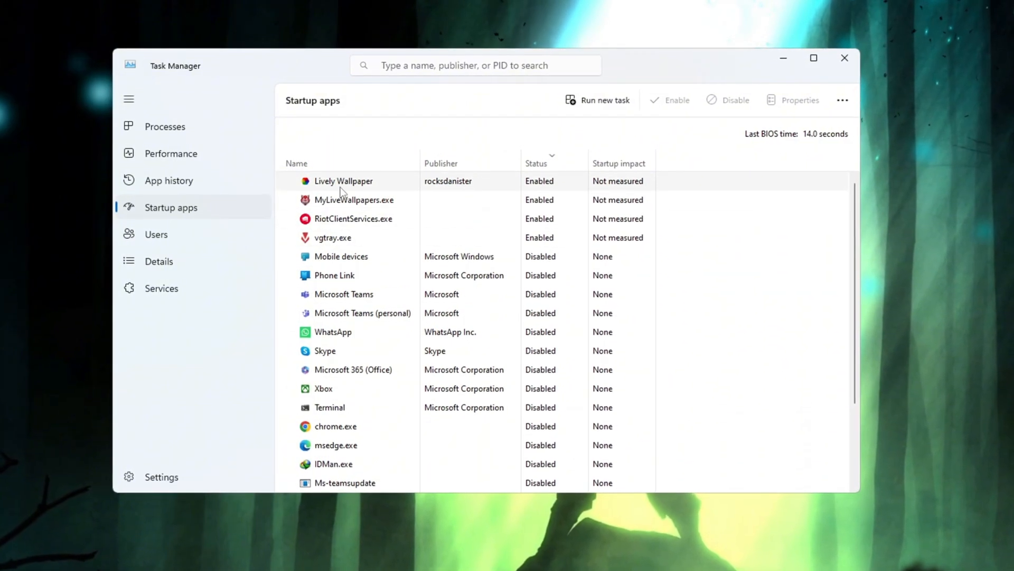
pyautogui.rightClick(344, 182)
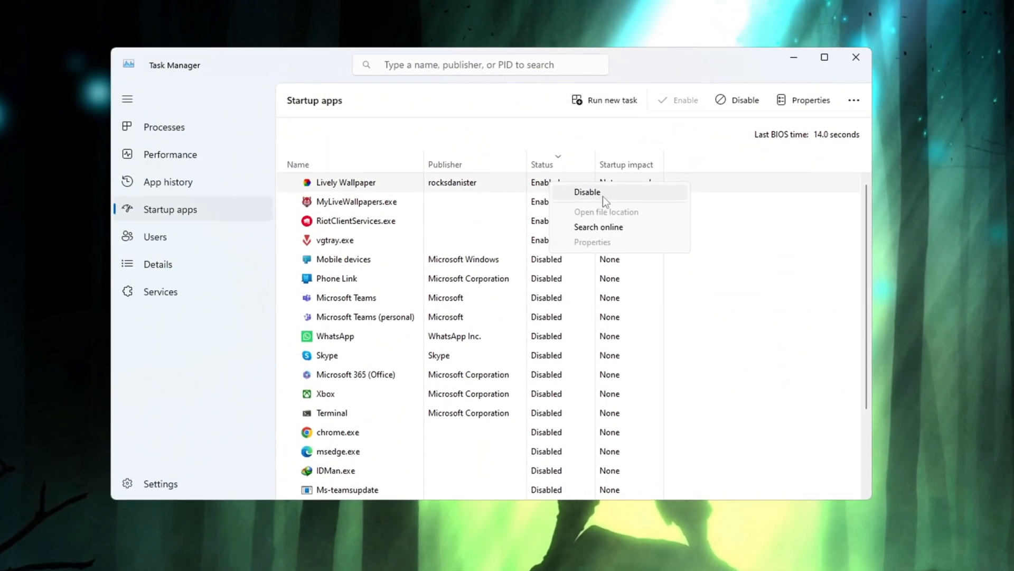